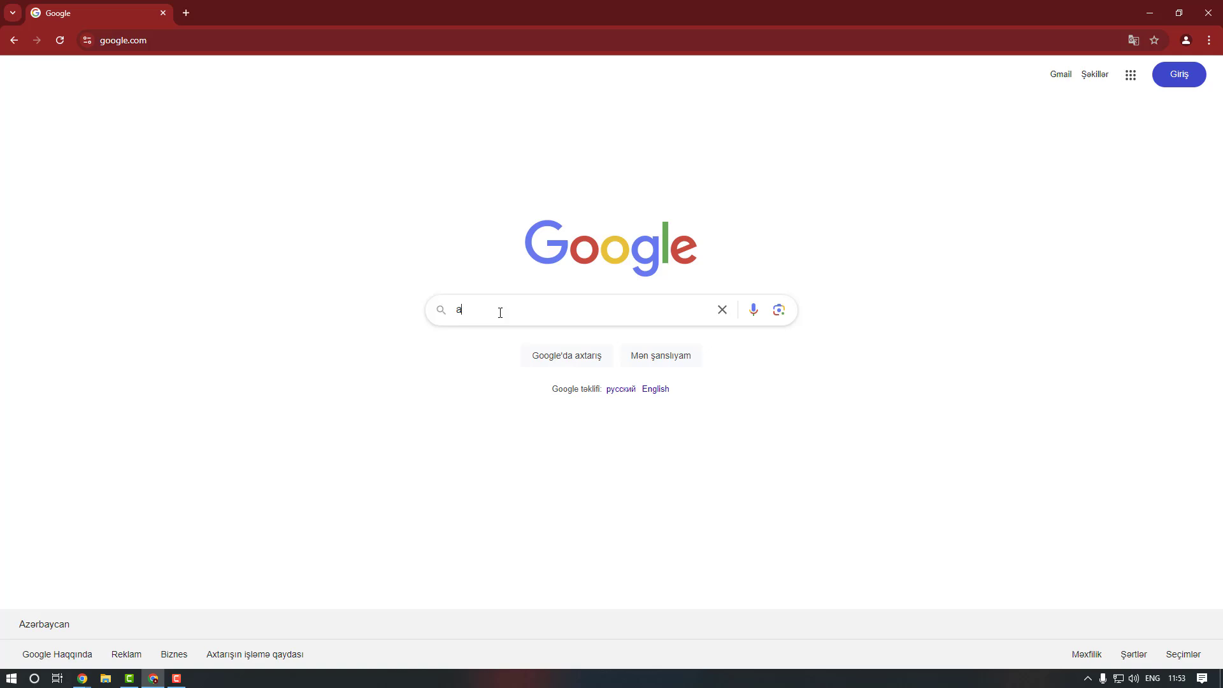
# Search Google for 'animation composer 3' and open the Mister Horse Animation Composer product page
pyautogui.write('nimation composer 3')
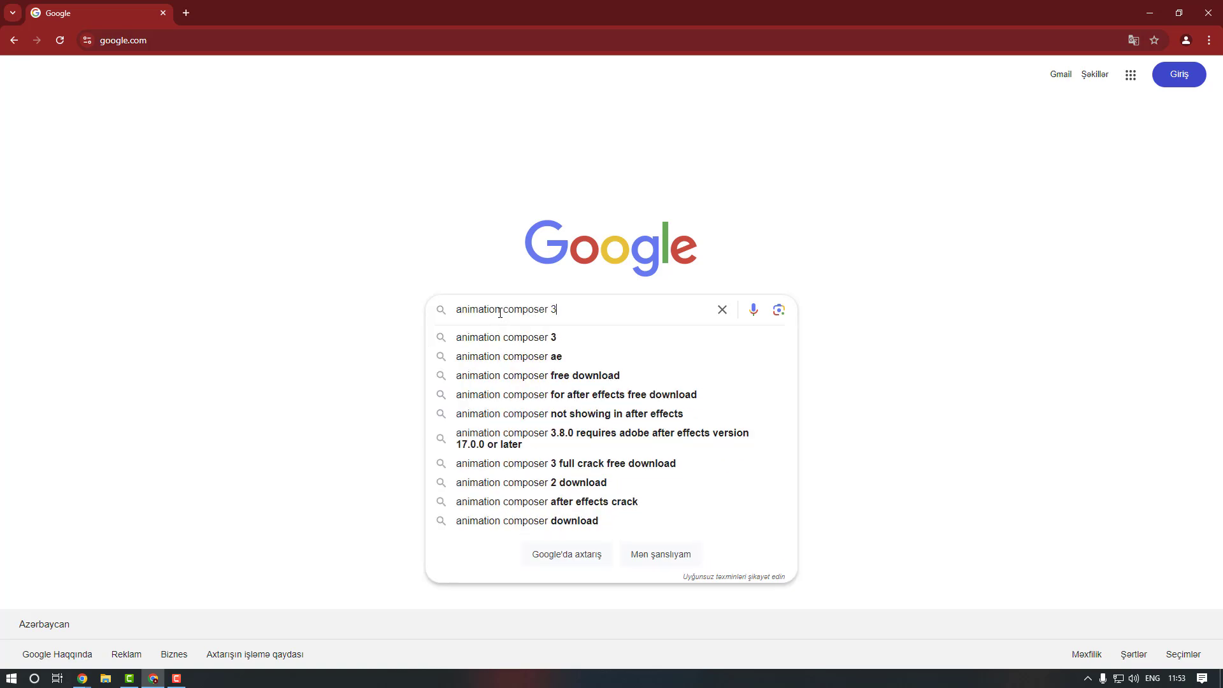
pyautogui.press('Enter')
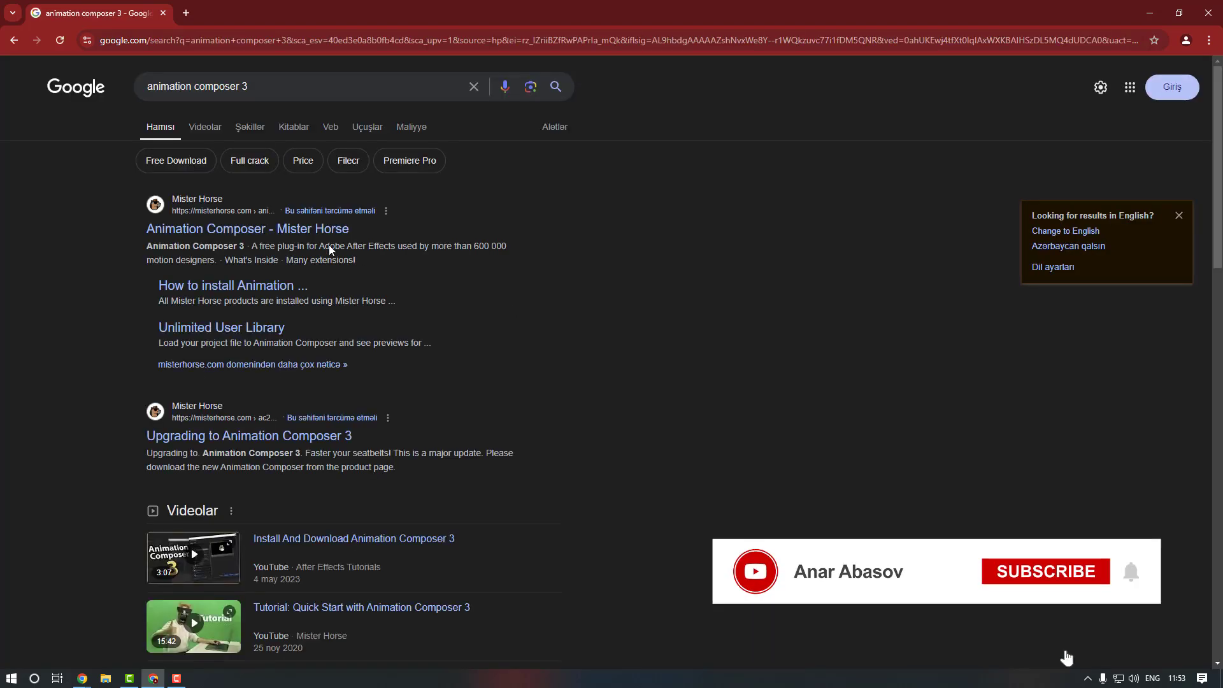
pyautogui.click(1045, 571)
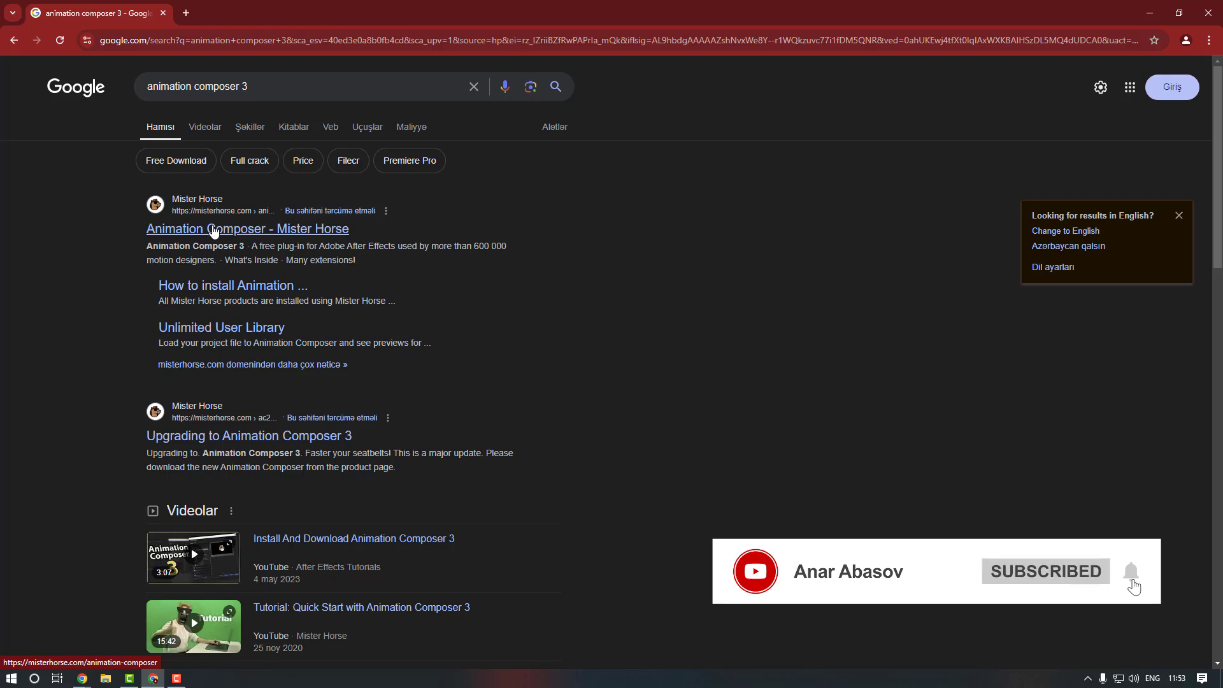
pyautogui.click(246, 228)
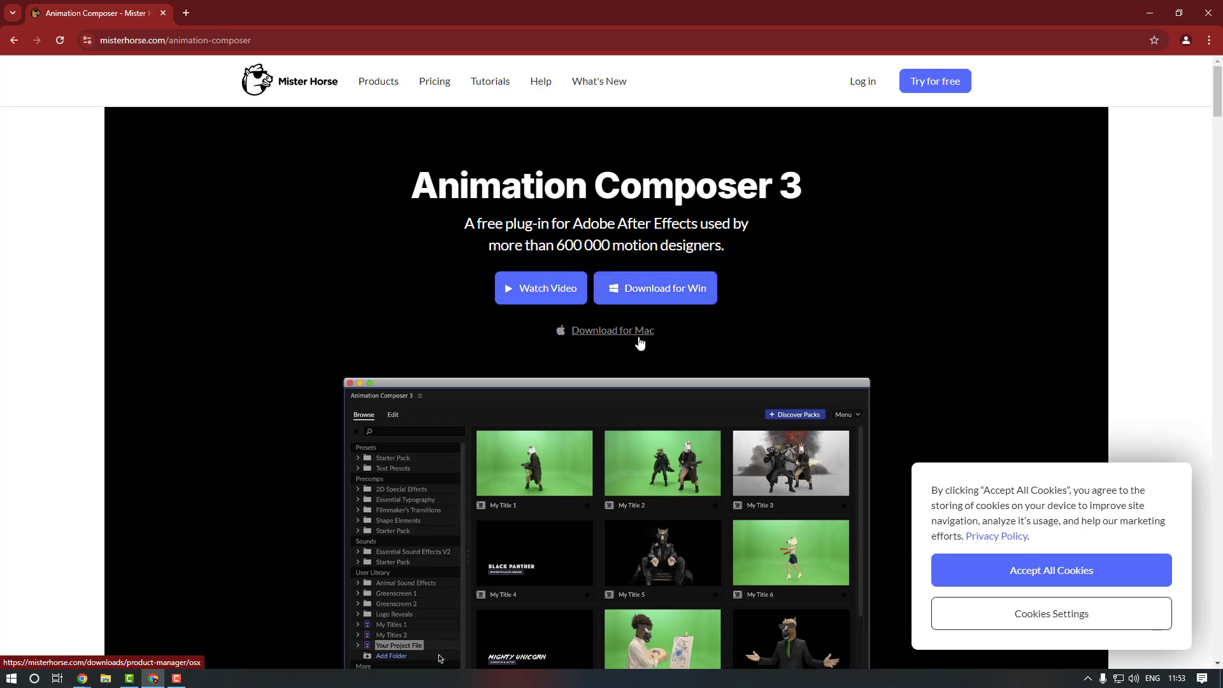
pyautogui.moveTo(663, 288)
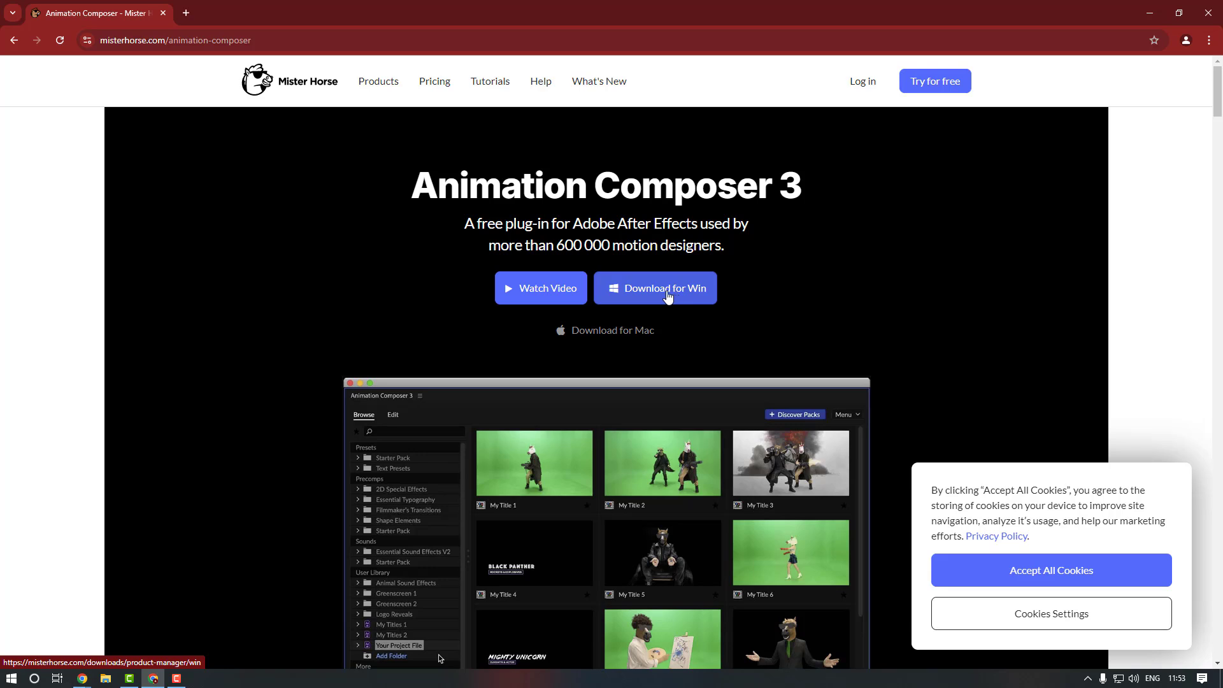
# Download MisterHorseProductManagerSetup_2.3.3.msi, run it and advance past the setup welcome step
pyautogui.click(655, 288)
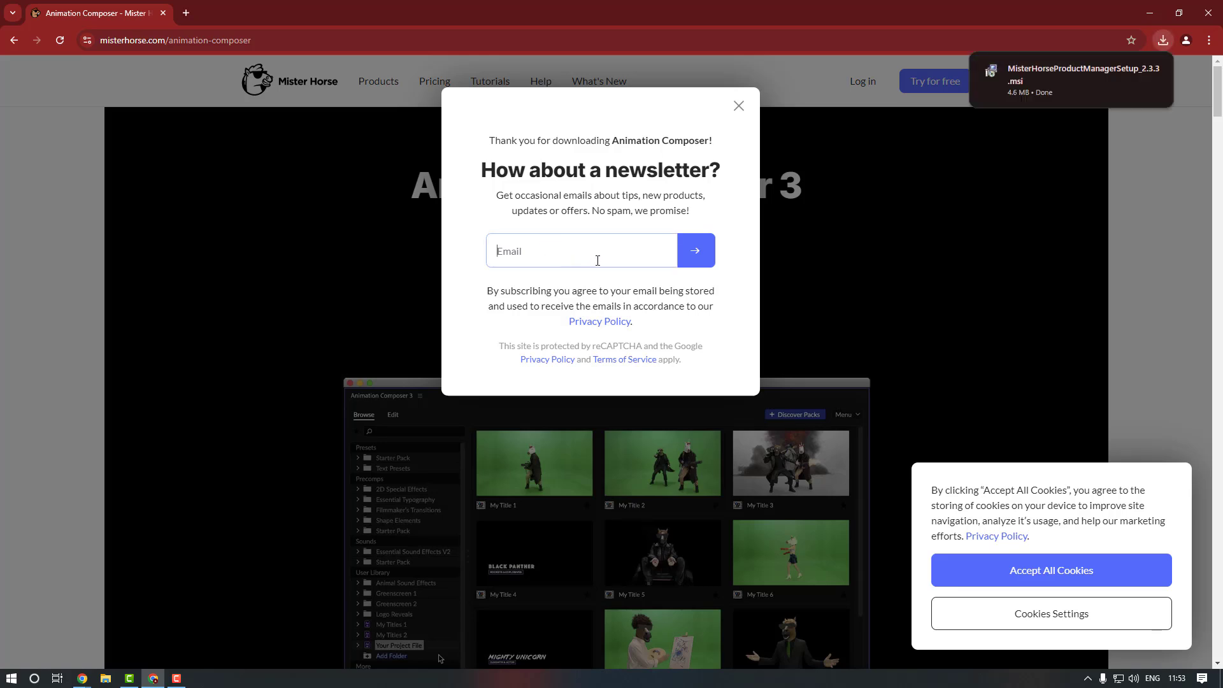
pyautogui.click(1162, 40)
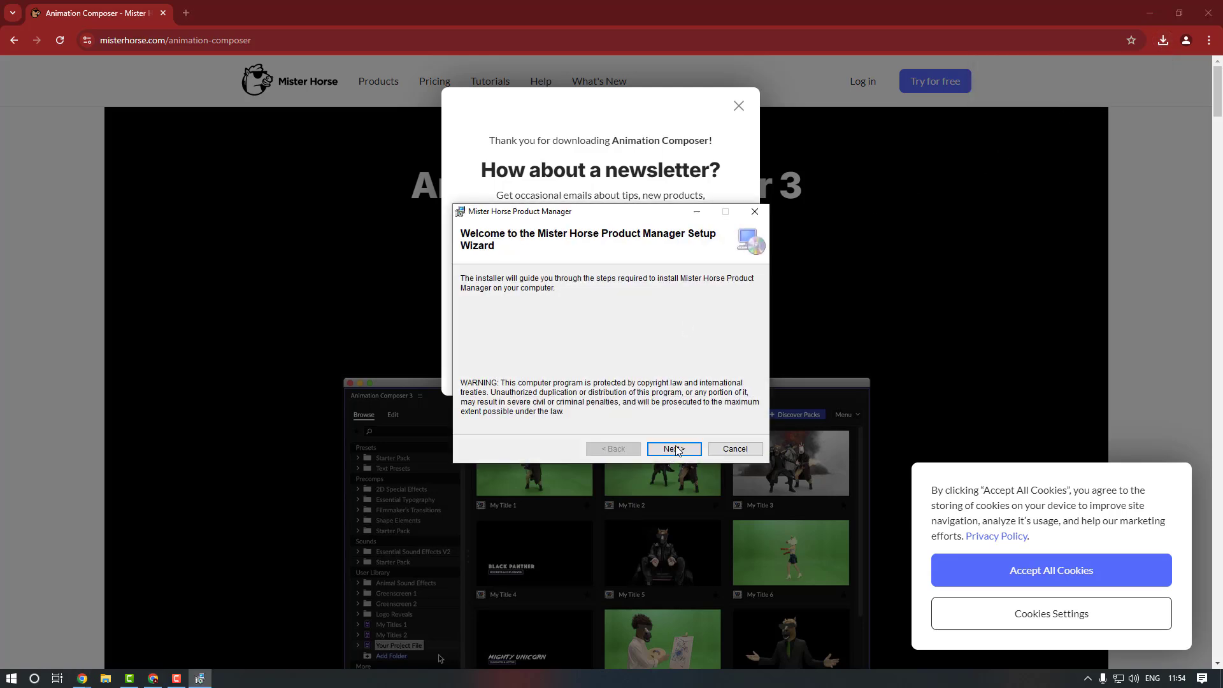
pyautogui.click(672, 449)
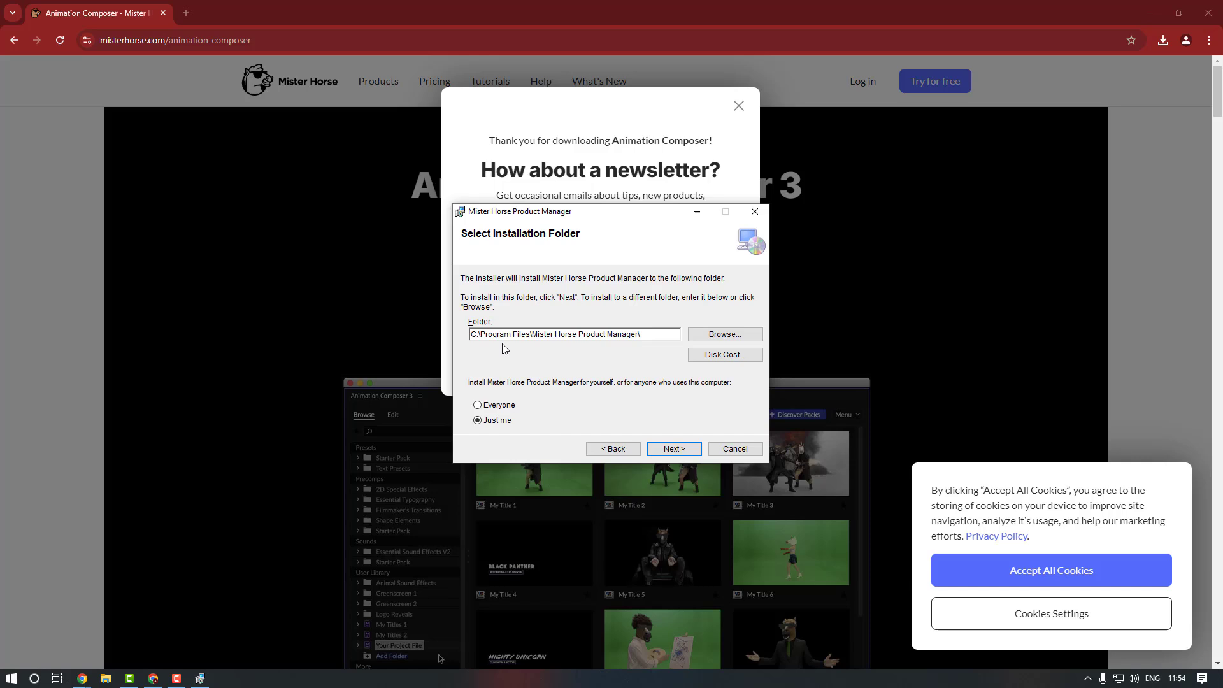
pyautogui.moveTo(561, 350)
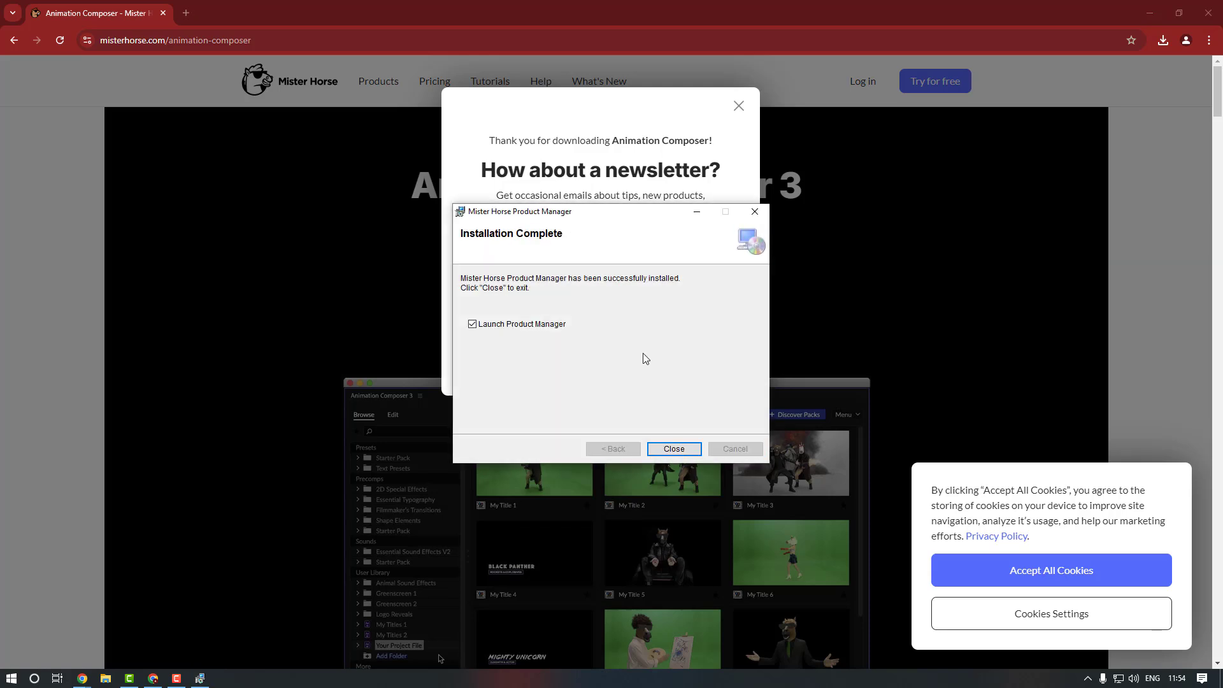
# Finish setup, launch the Product Manager and log in through the browser
pyautogui.click(672, 448)
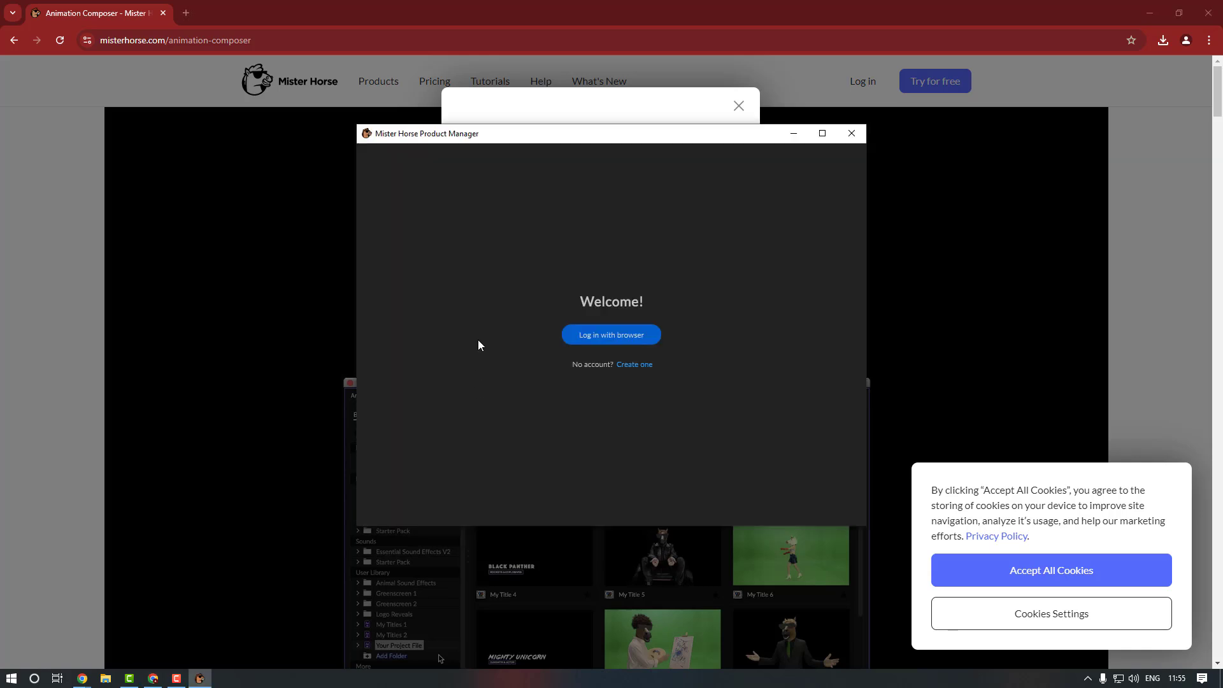
pyautogui.moveTo(590, 307)
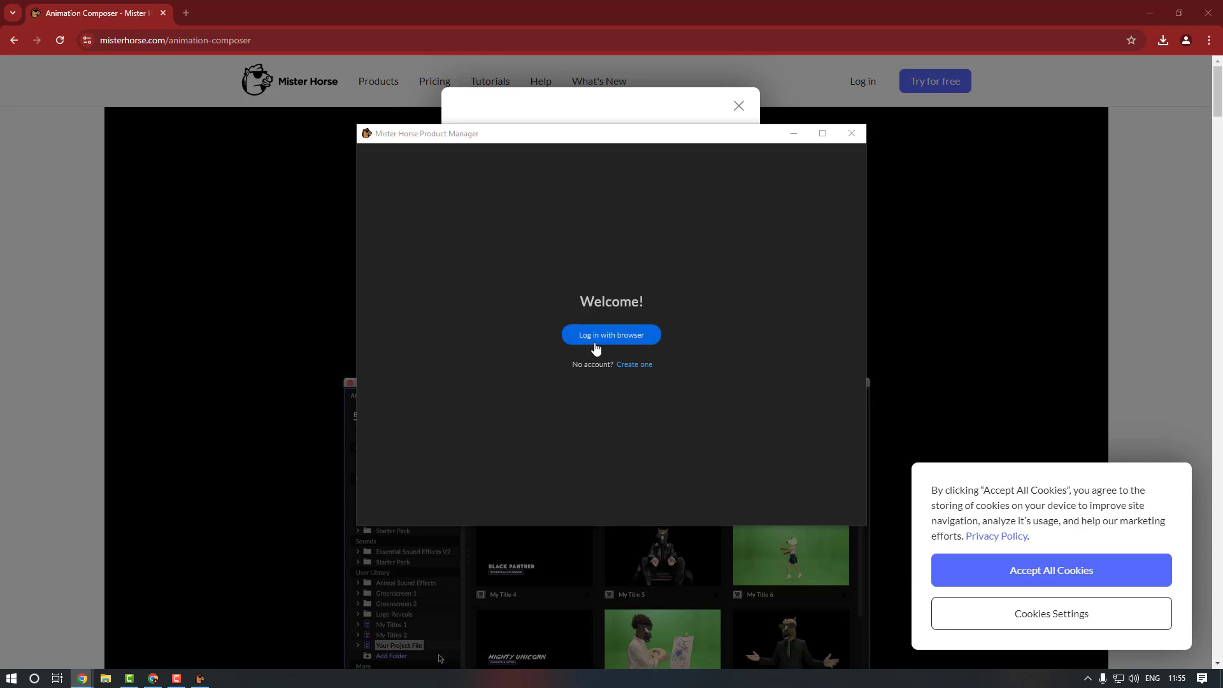
pyautogui.click(611, 335)
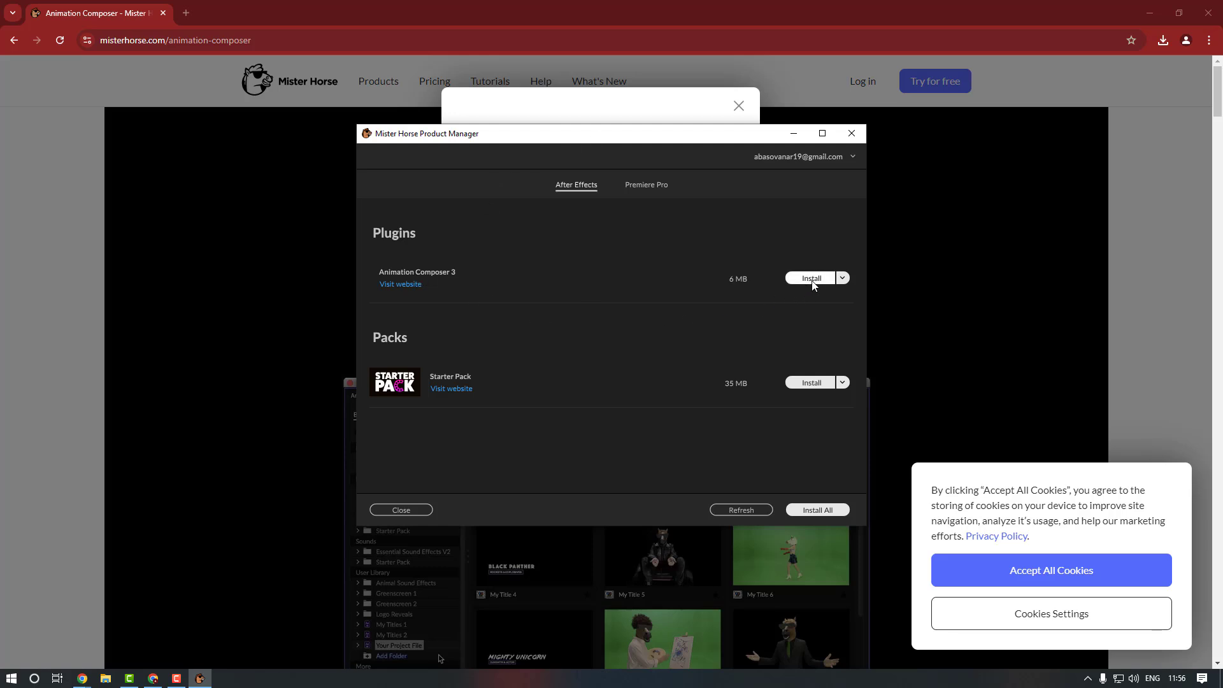
# Install Animation Composer 3 and attempt Starter Pack, dismissing both After Effects version warnings
pyautogui.click(811, 276)
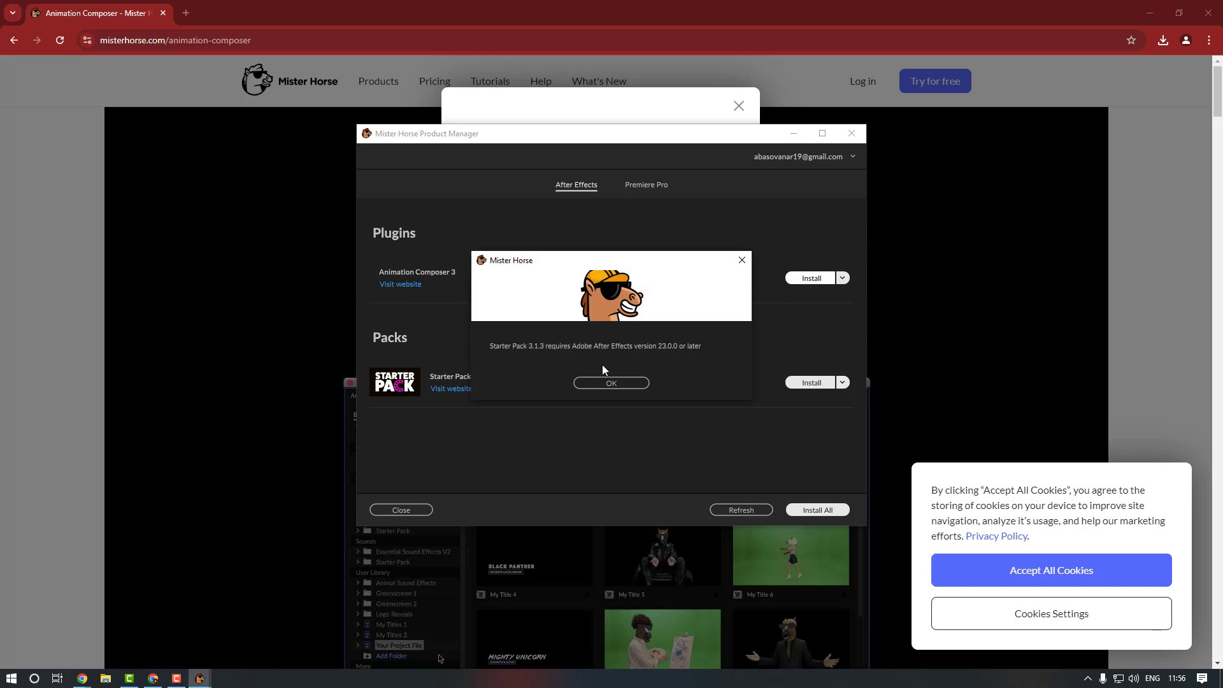
pyautogui.click(611, 383)
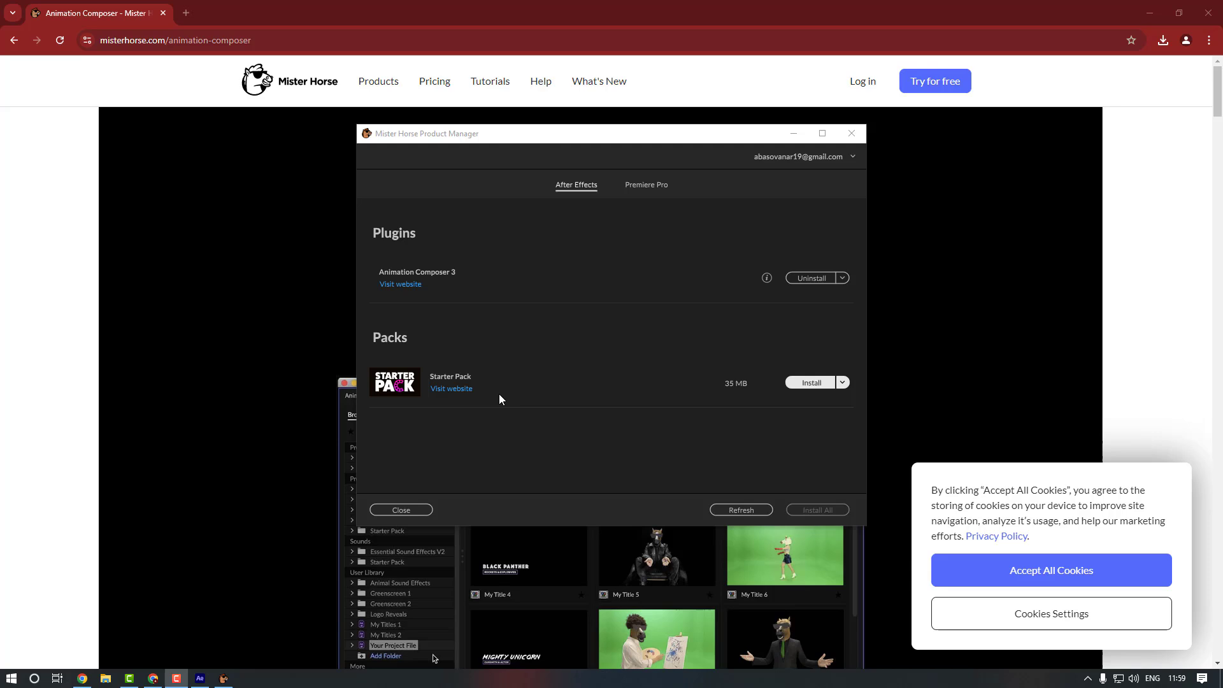
pyautogui.moveTo(726, 393)
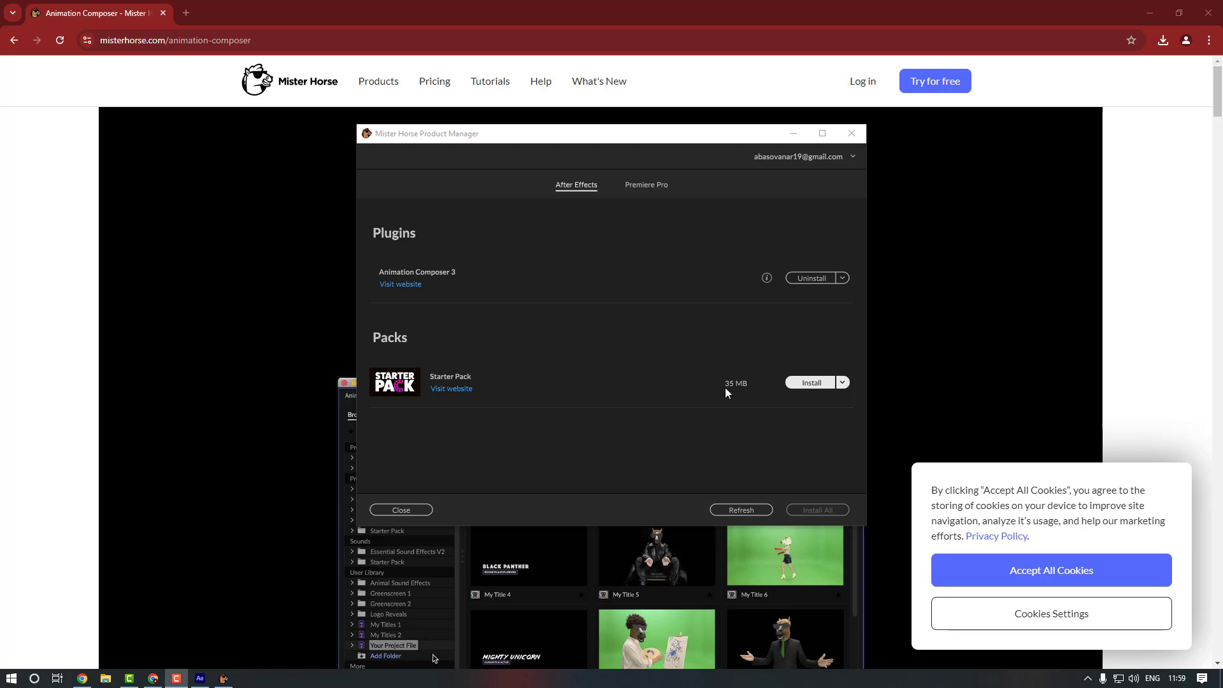
pyautogui.click(810, 382)
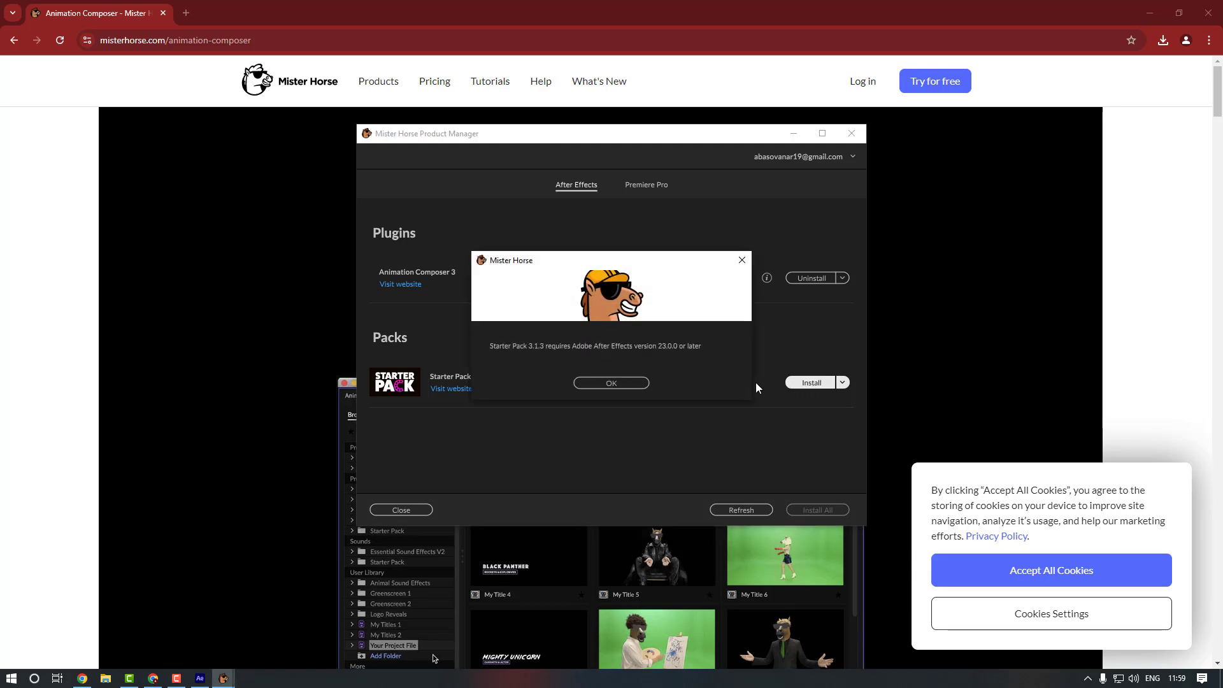
pyautogui.moveTo(664, 359)
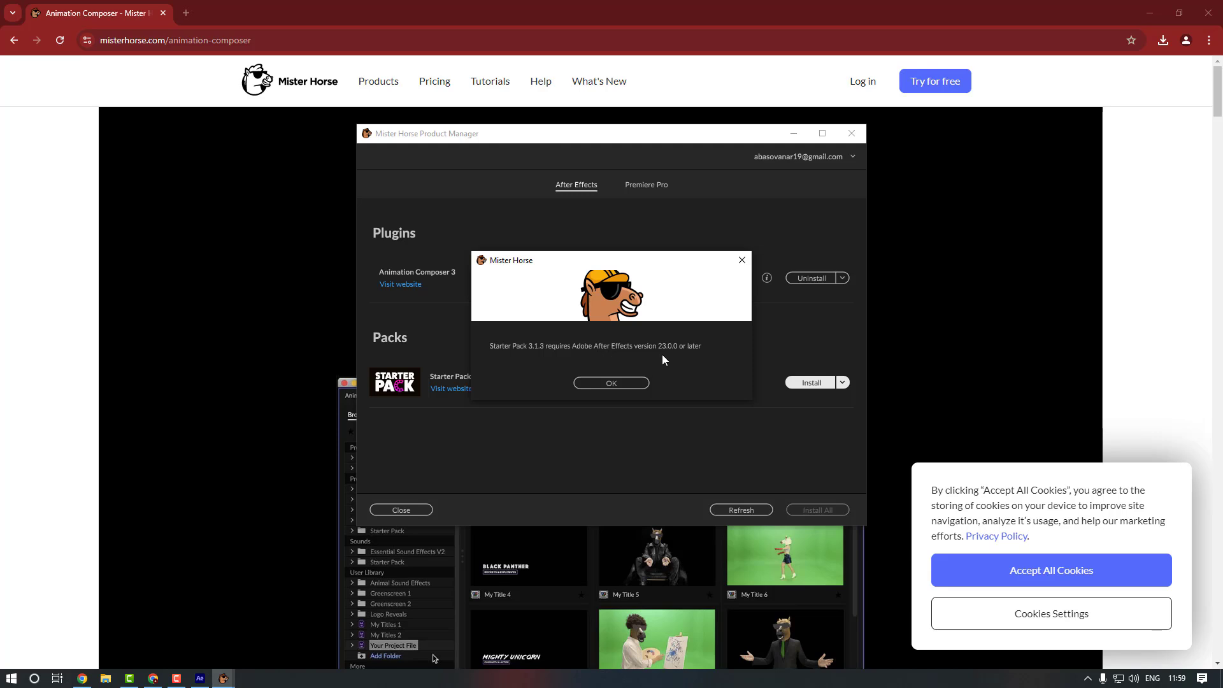
pyautogui.moveTo(637, 382)
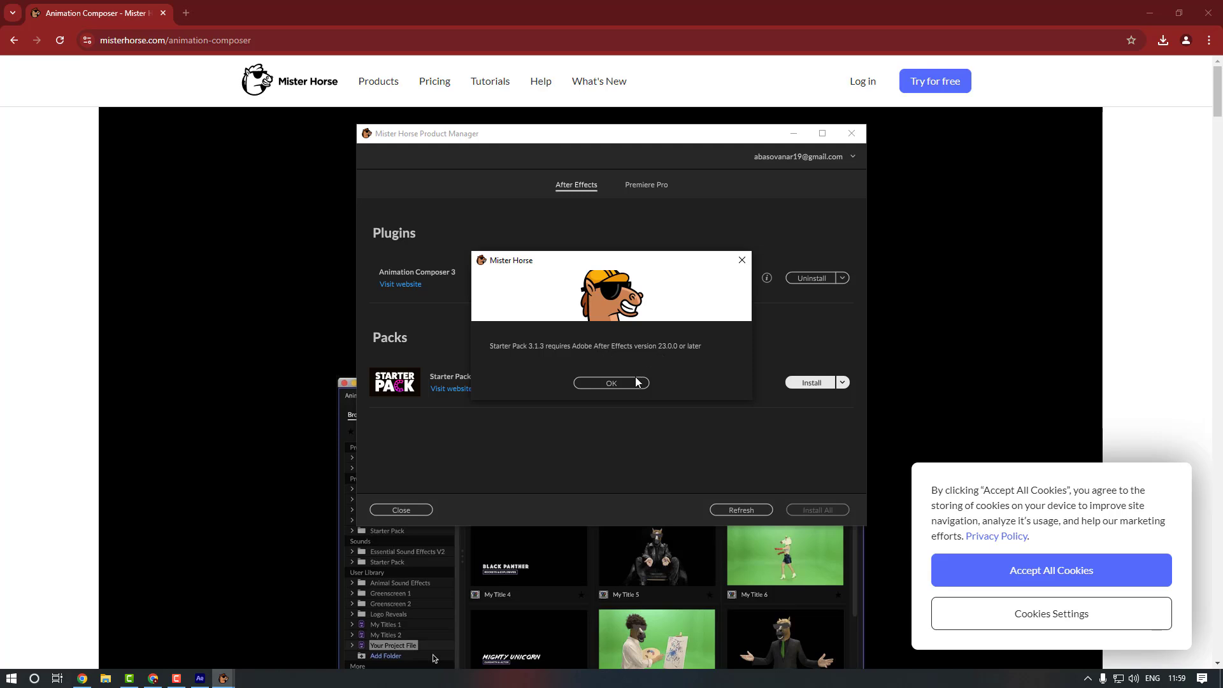
pyautogui.click(610, 382)
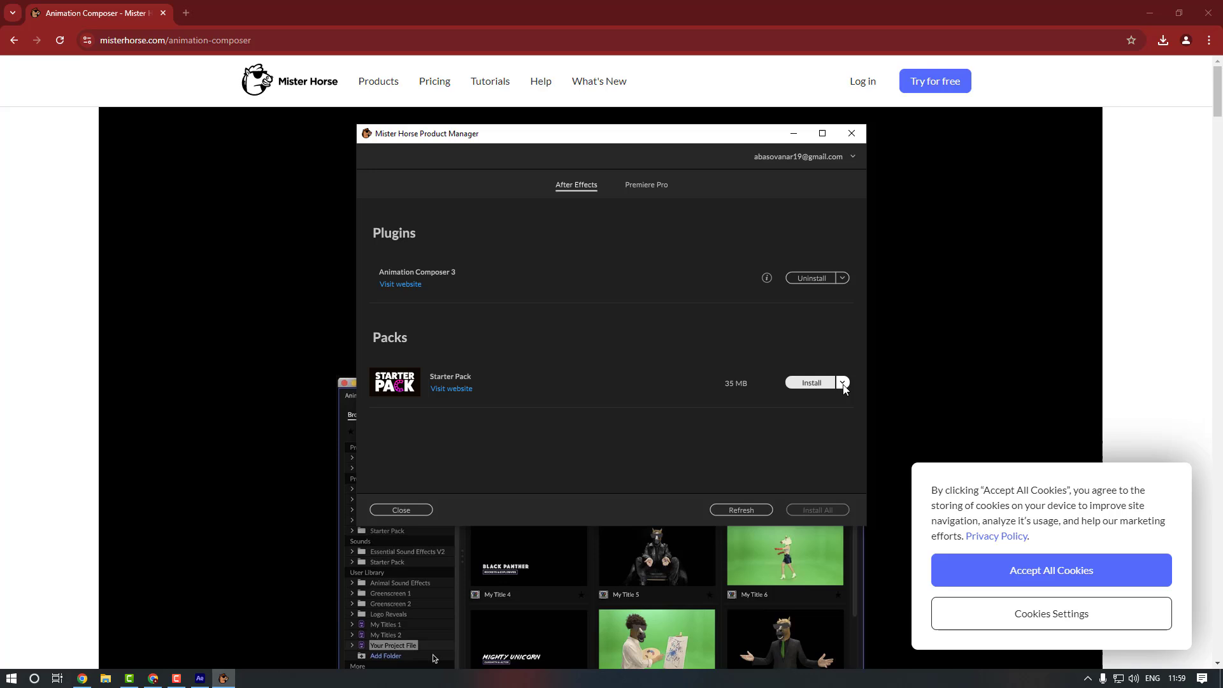
# Install the older Starter Pack version 3.1.1 from the other-versions list
pyautogui.click(843, 383)
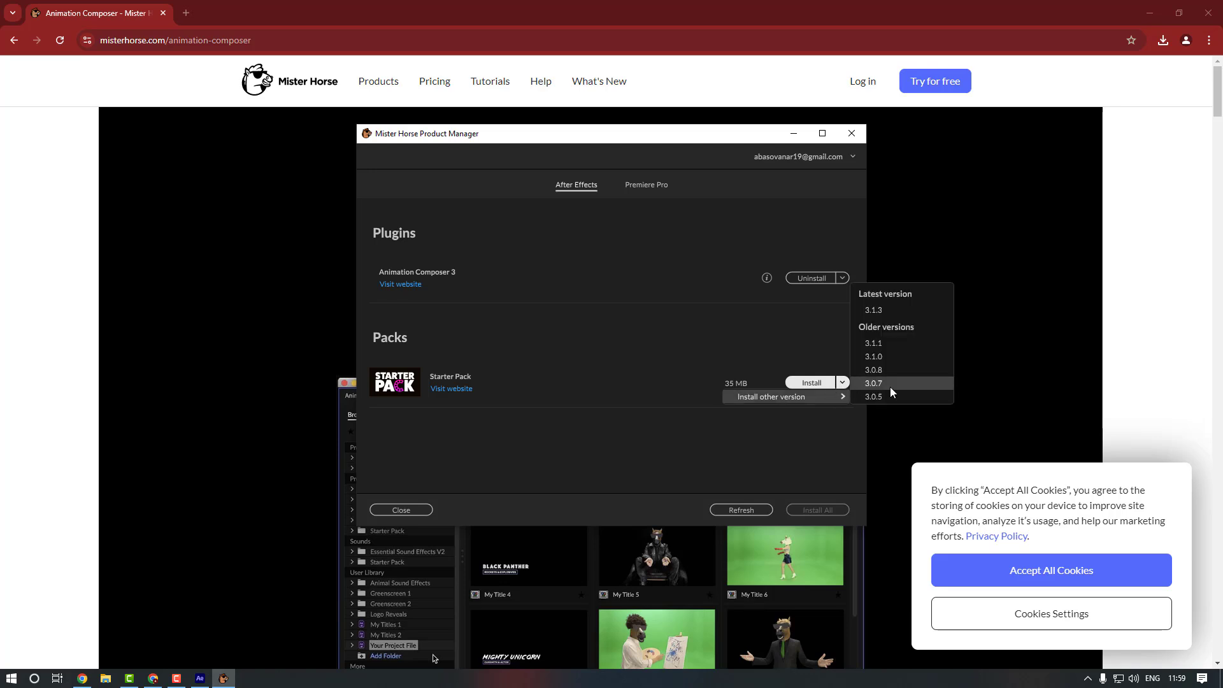
pyautogui.moveTo(893, 343)
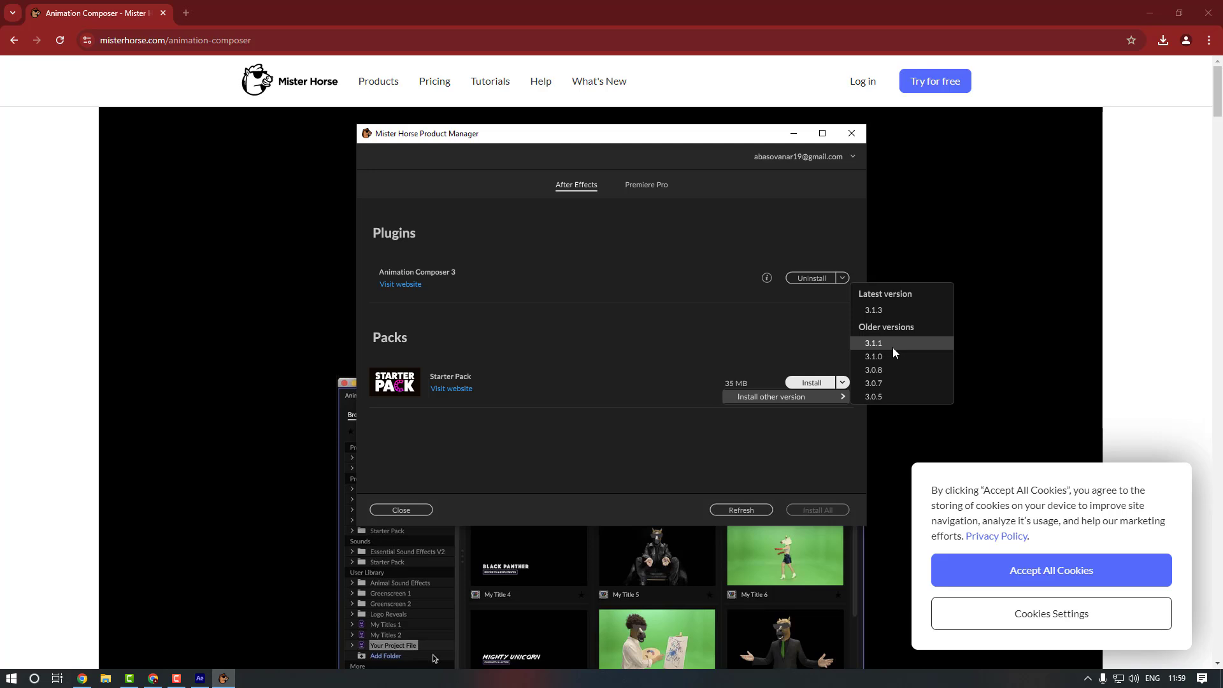
pyautogui.click(873, 342)
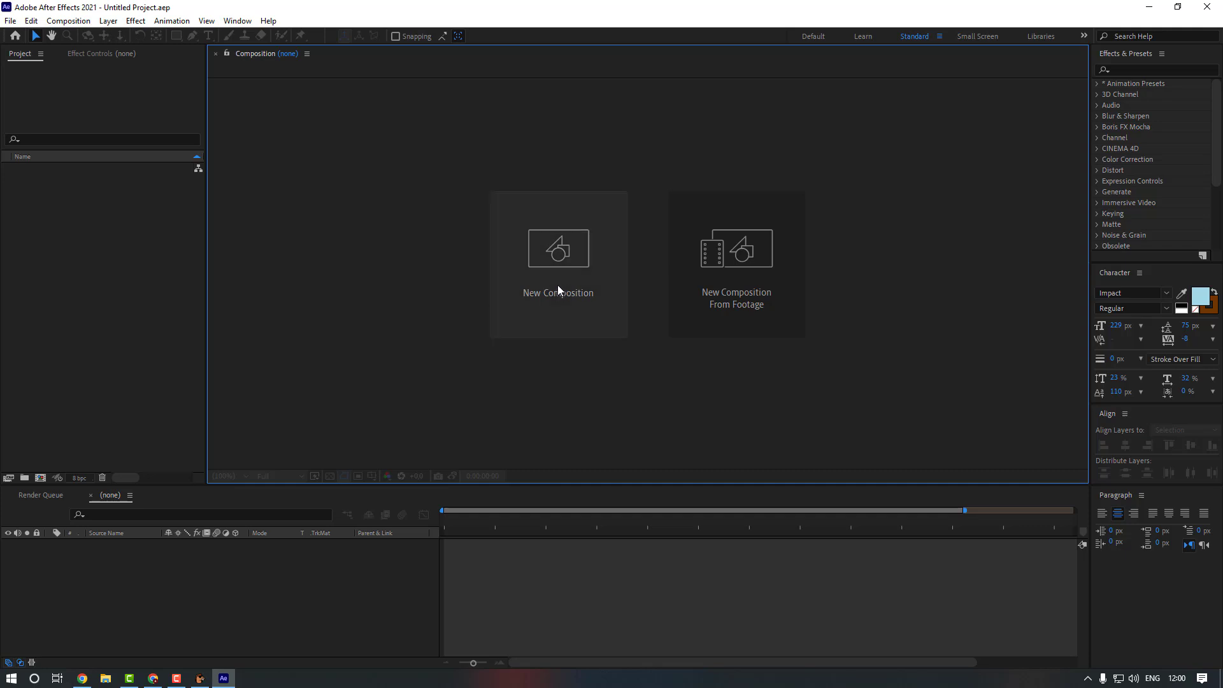
# Create a new composition named test and choose the Ellipse tool for drawing the circle
pyautogui.click(558, 249)
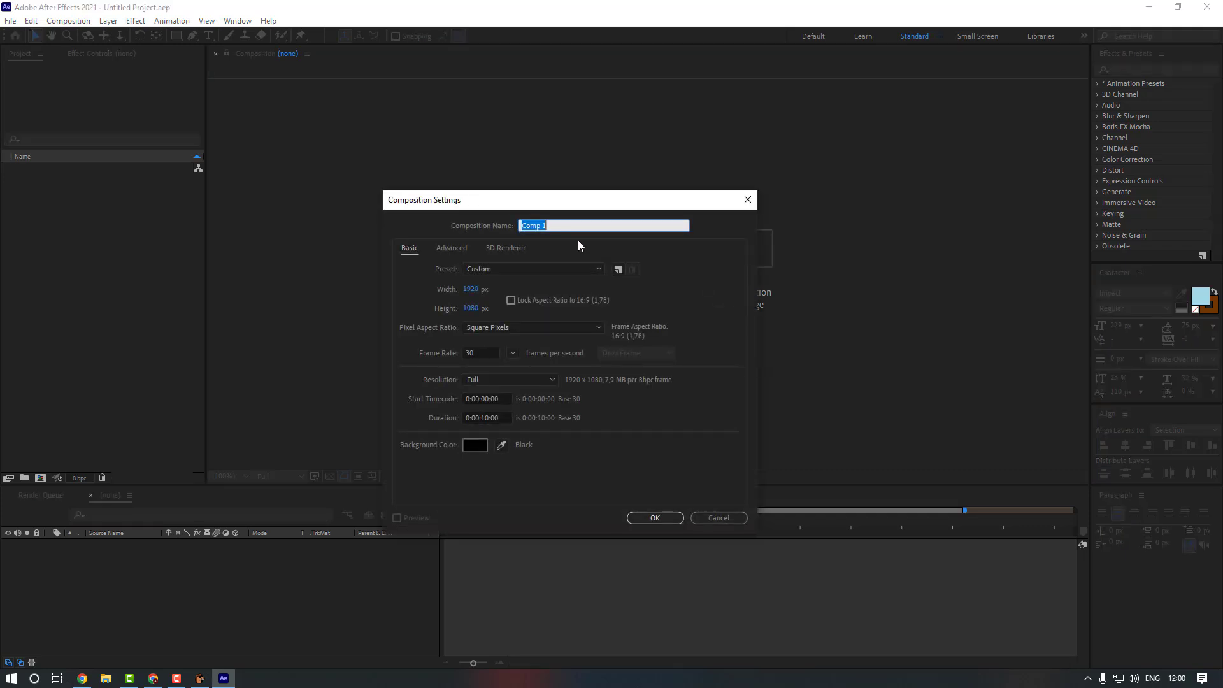
pyautogui.click(654, 518)
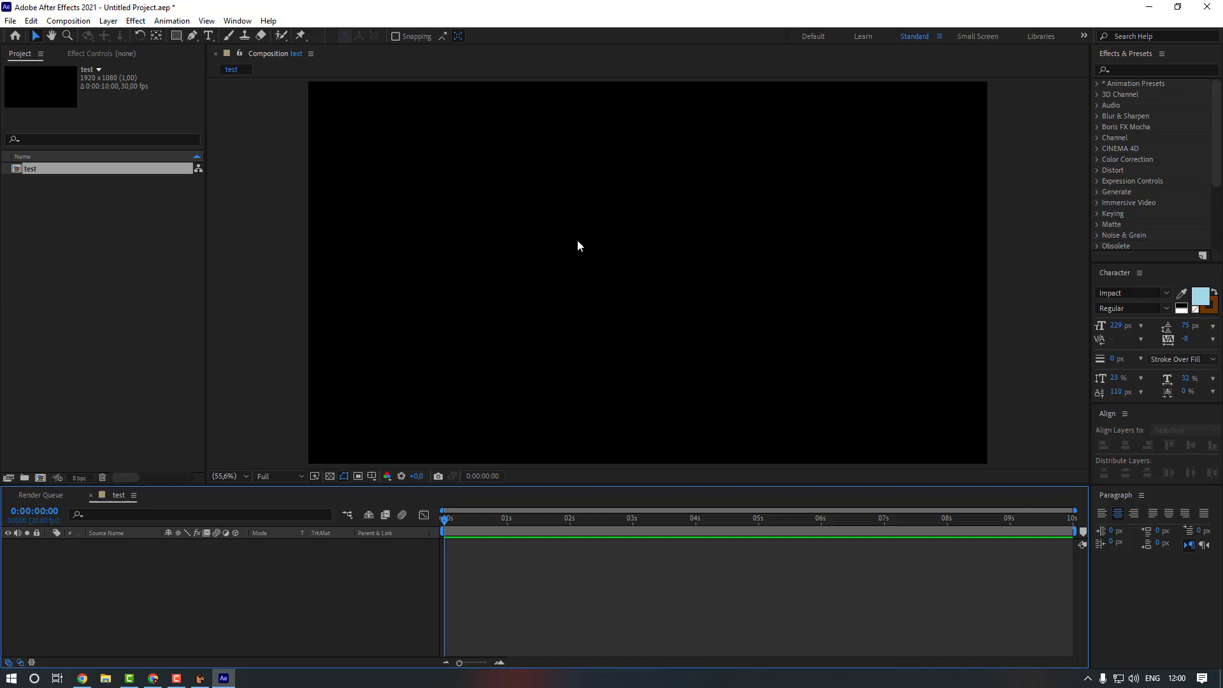
pyautogui.click(177, 36)
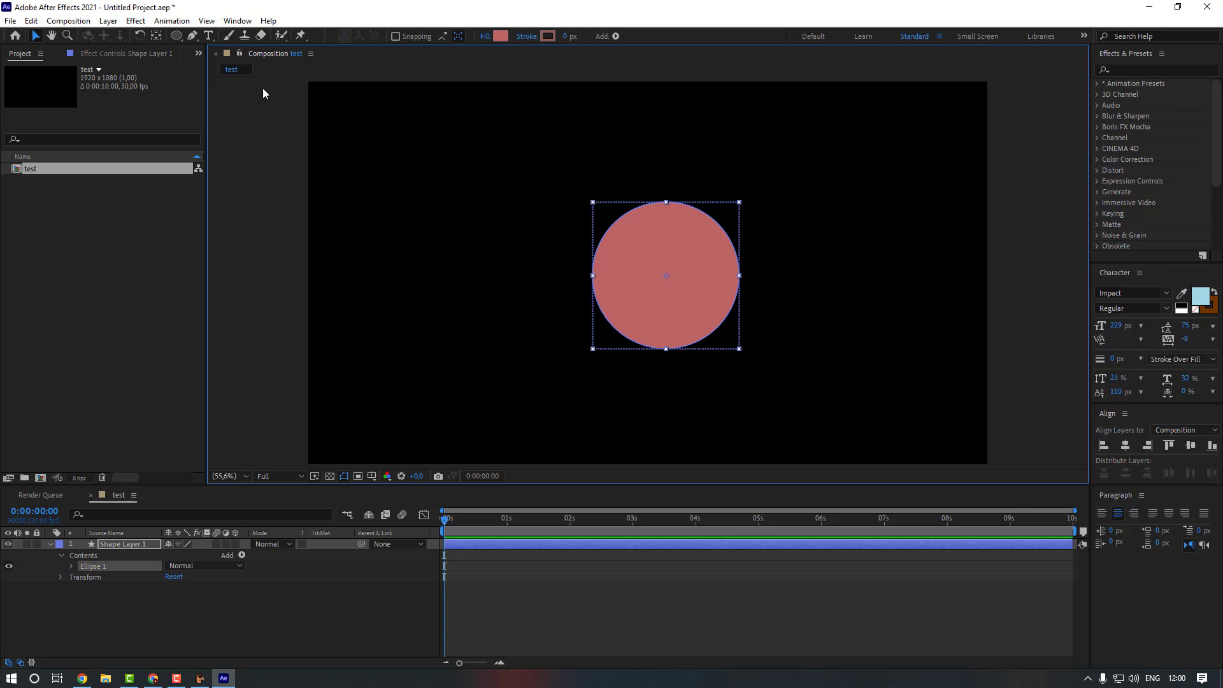
# Show the Animation Composer 3 panel and expand Starter Presets > Transitions - 2D Layer
pyautogui.click(237, 21)
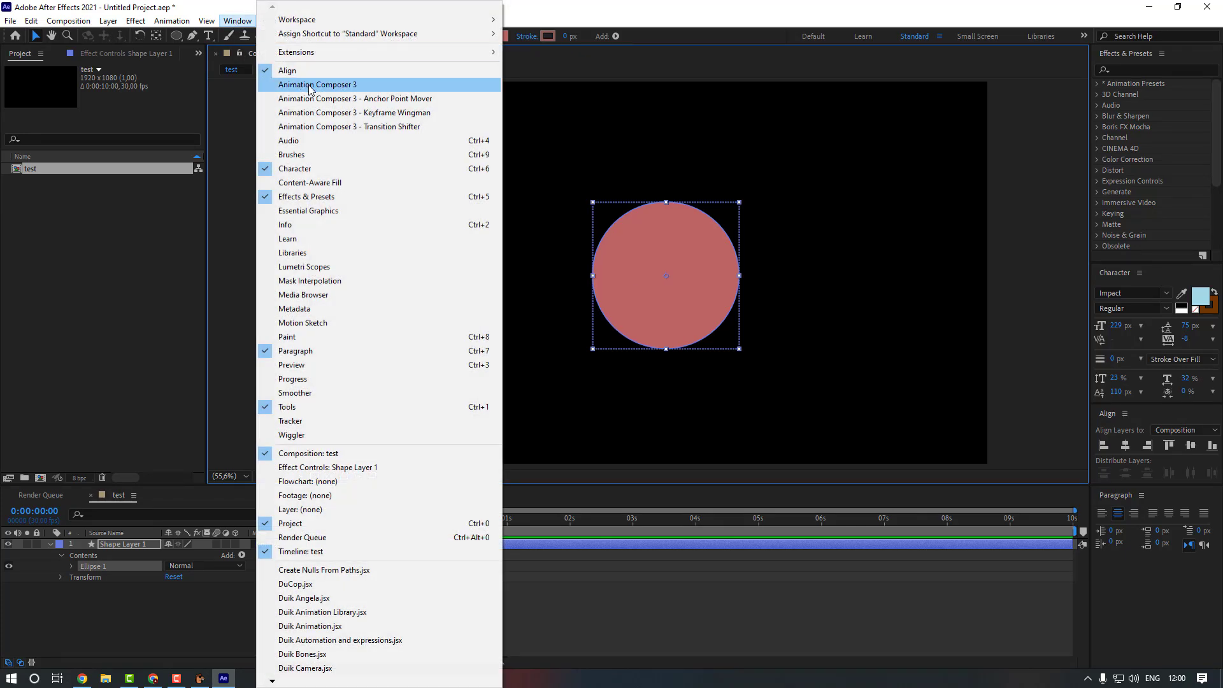
pyautogui.click(317, 84)
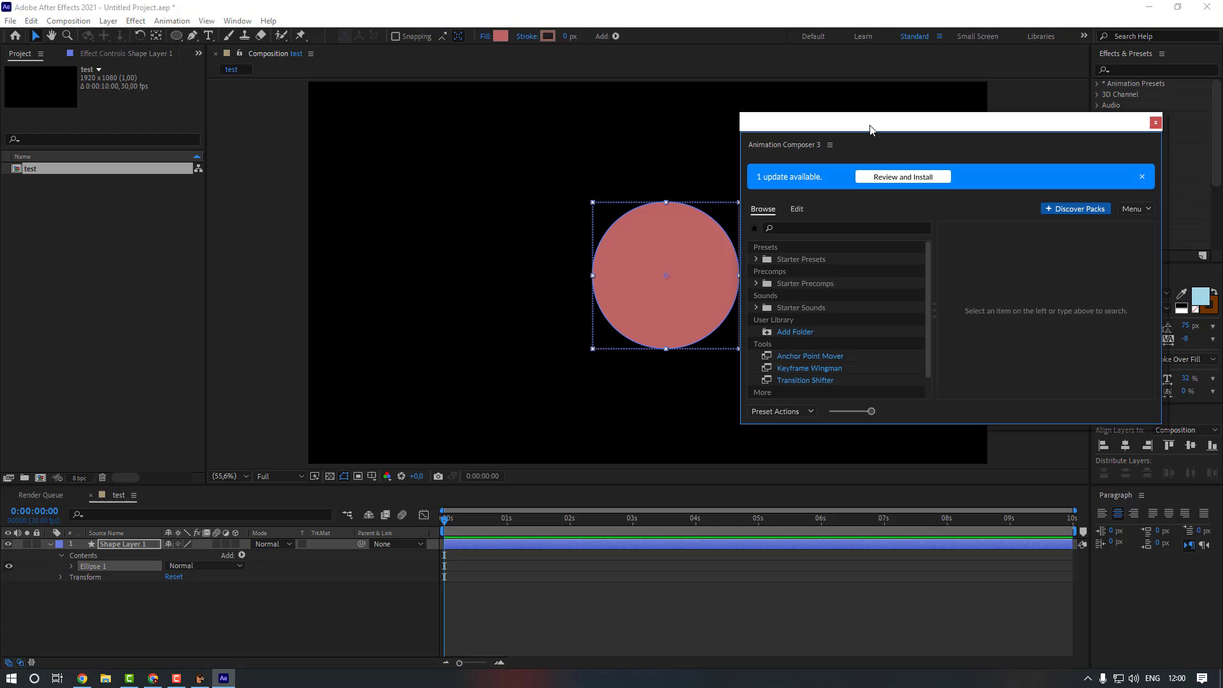
pyautogui.moveTo(791, 273)
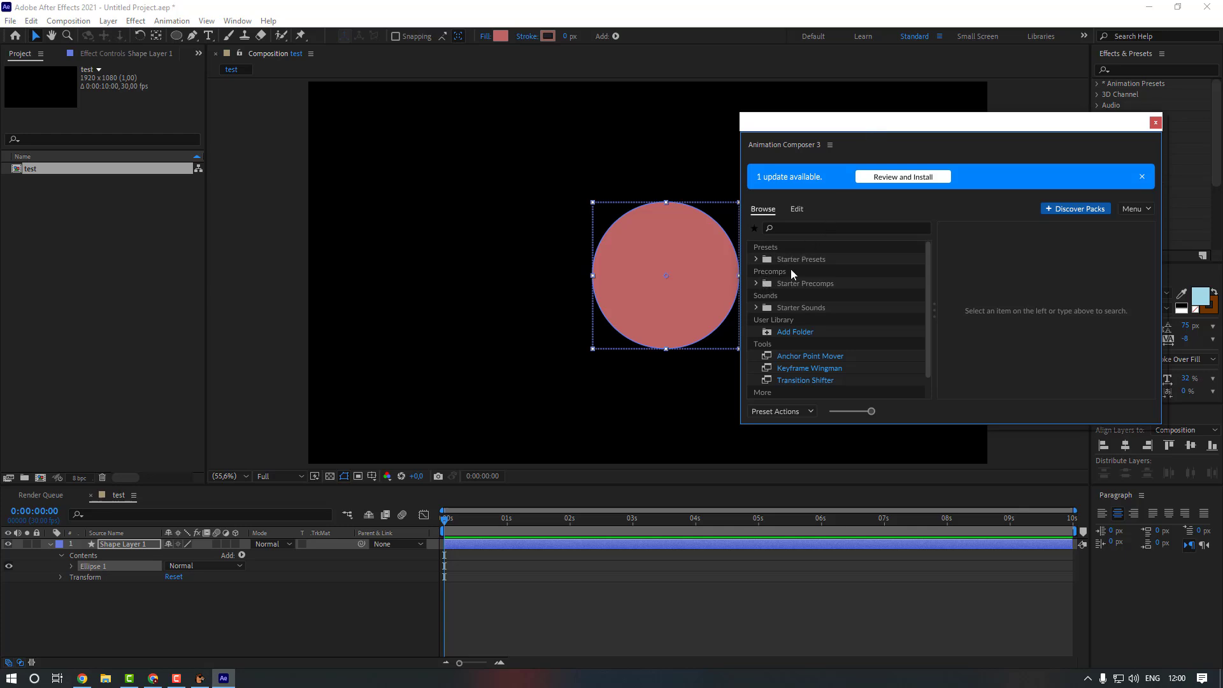
pyautogui.click(756, 259)
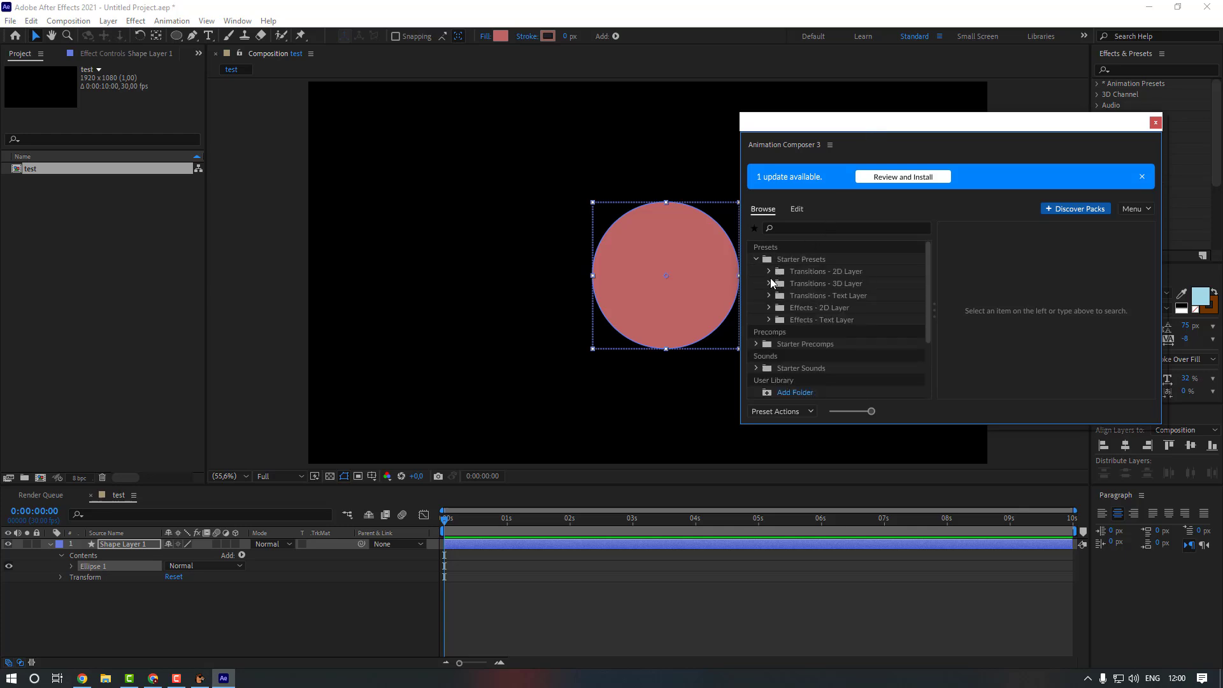
pyautogui.click(757, 270)
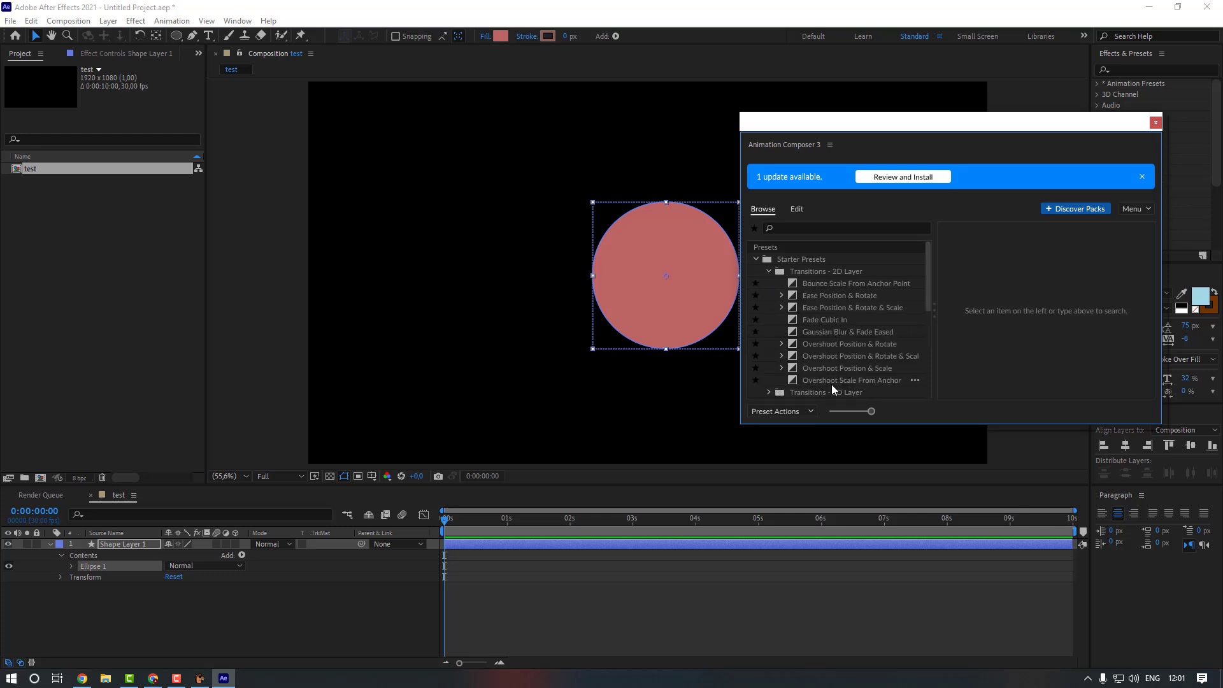
# Apply Overshoot Scale From Anchor Point as the In transition on Shape Layer 1
pyautogui.click(851, 380)
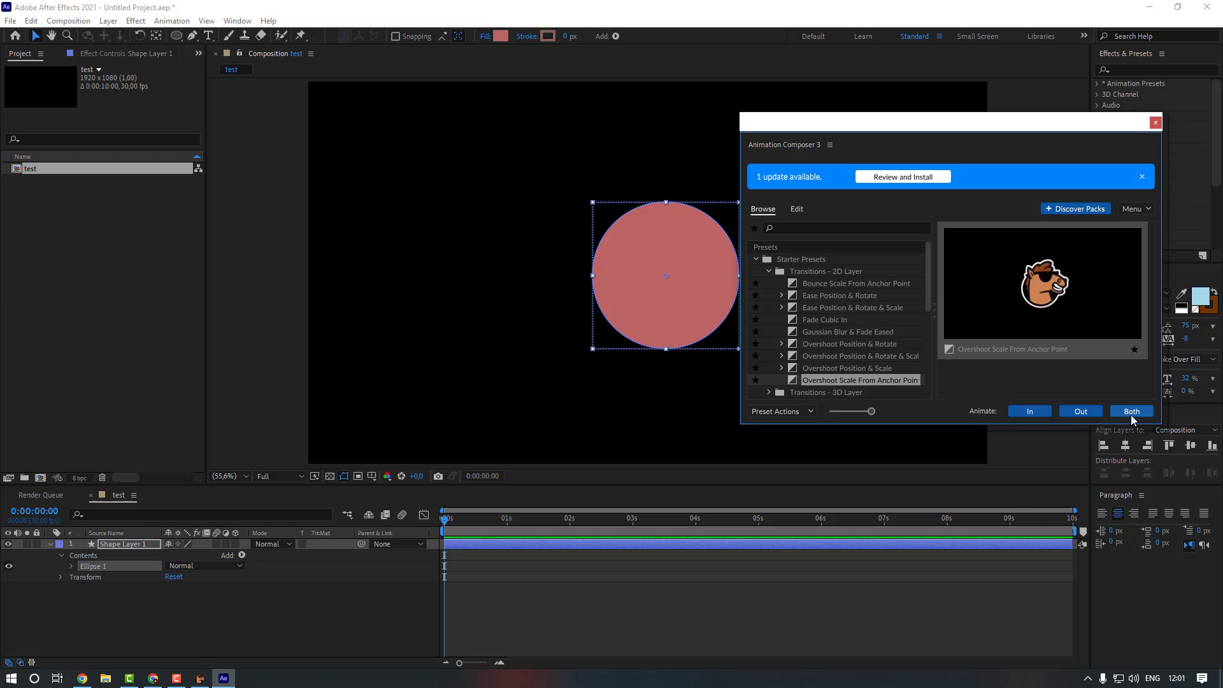
pyautogui.click(1029, 411)
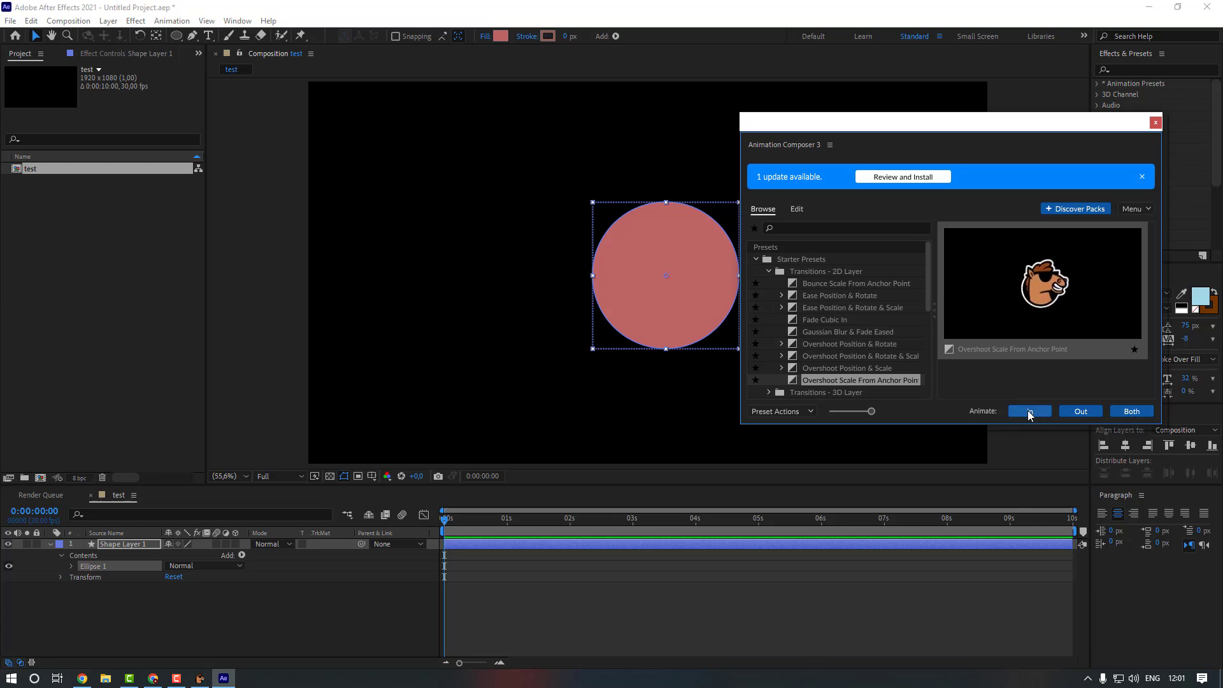
pyautogui.click(1028, 412)
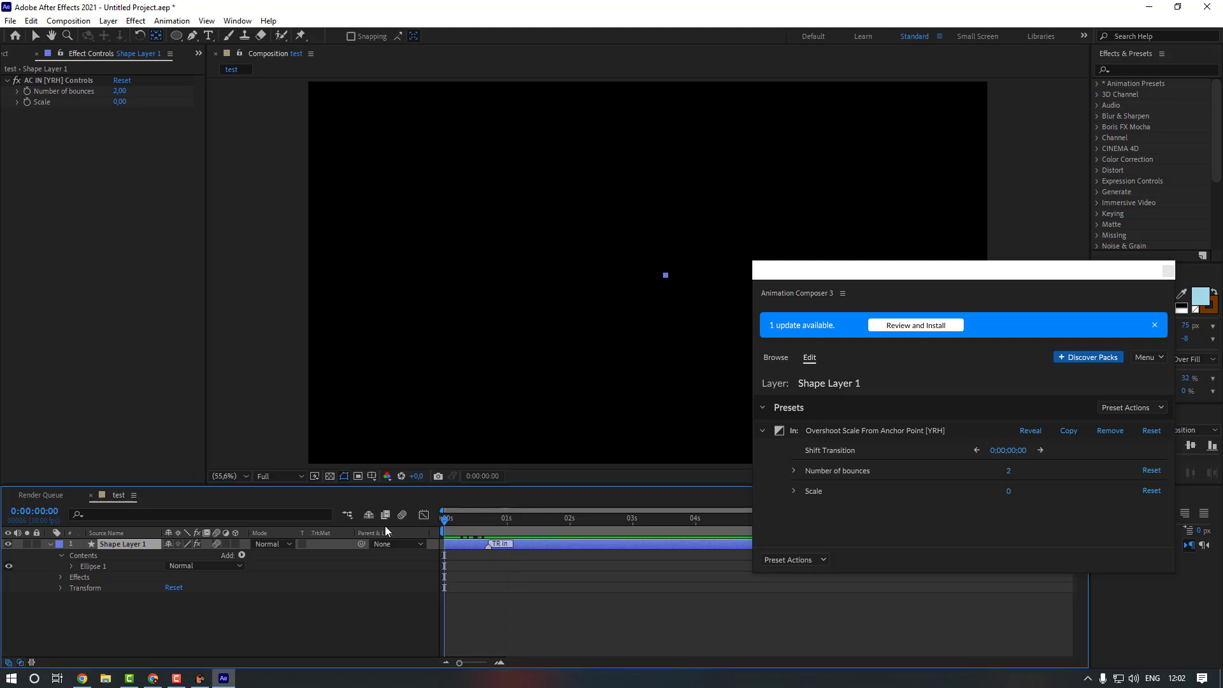
# Close the Animation Composer panel before adding the TEST text layer
pyautogui.click(554, 519)
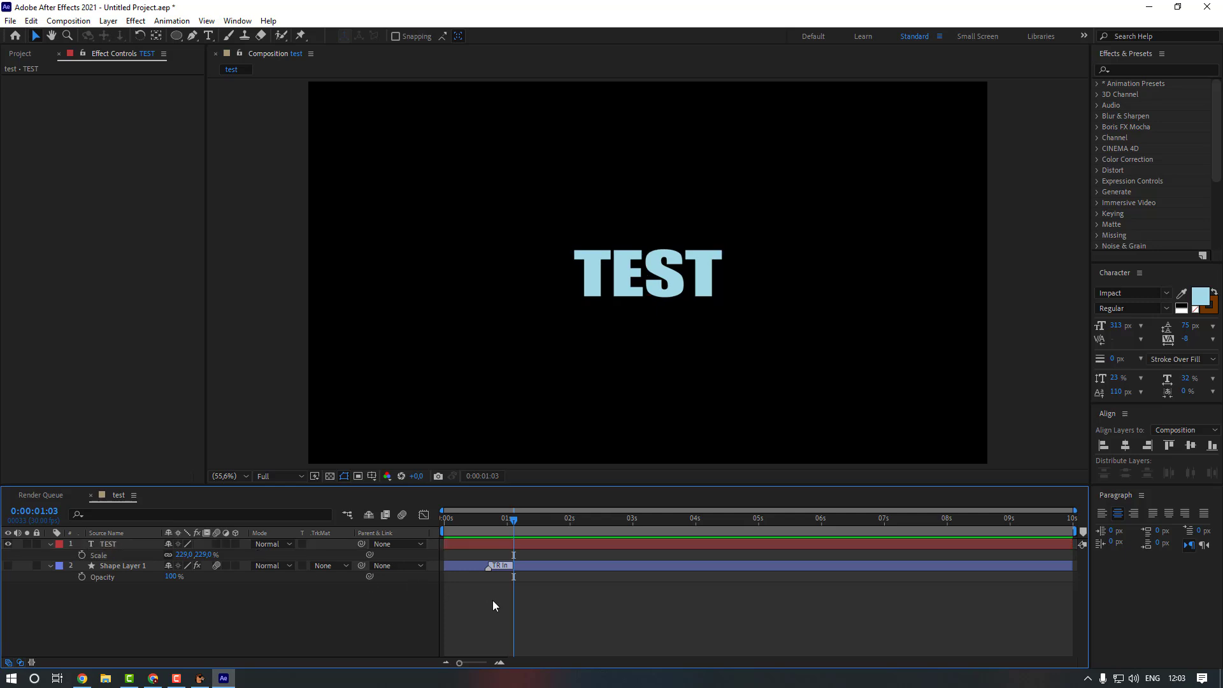
# Show Animation Composer 3 and expand Starter Presets > Transitions - Text Layer > Animate Characters
pyautogui.click(237, 20)
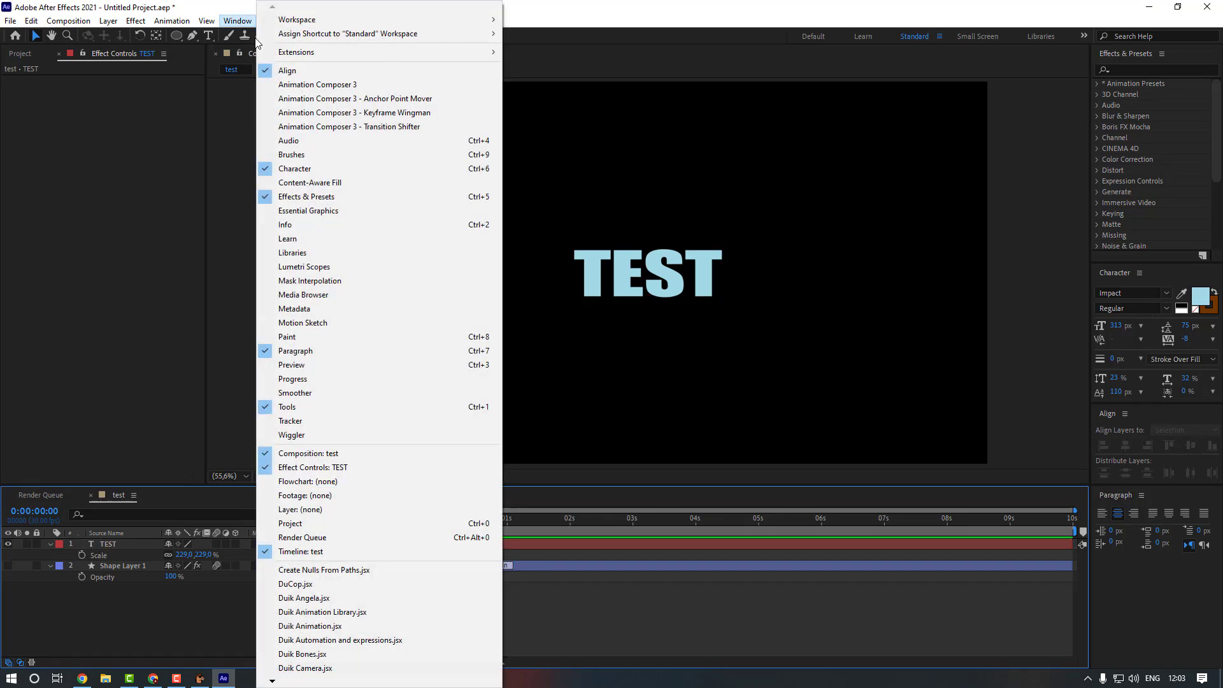
pyautogui.click(317, 84)
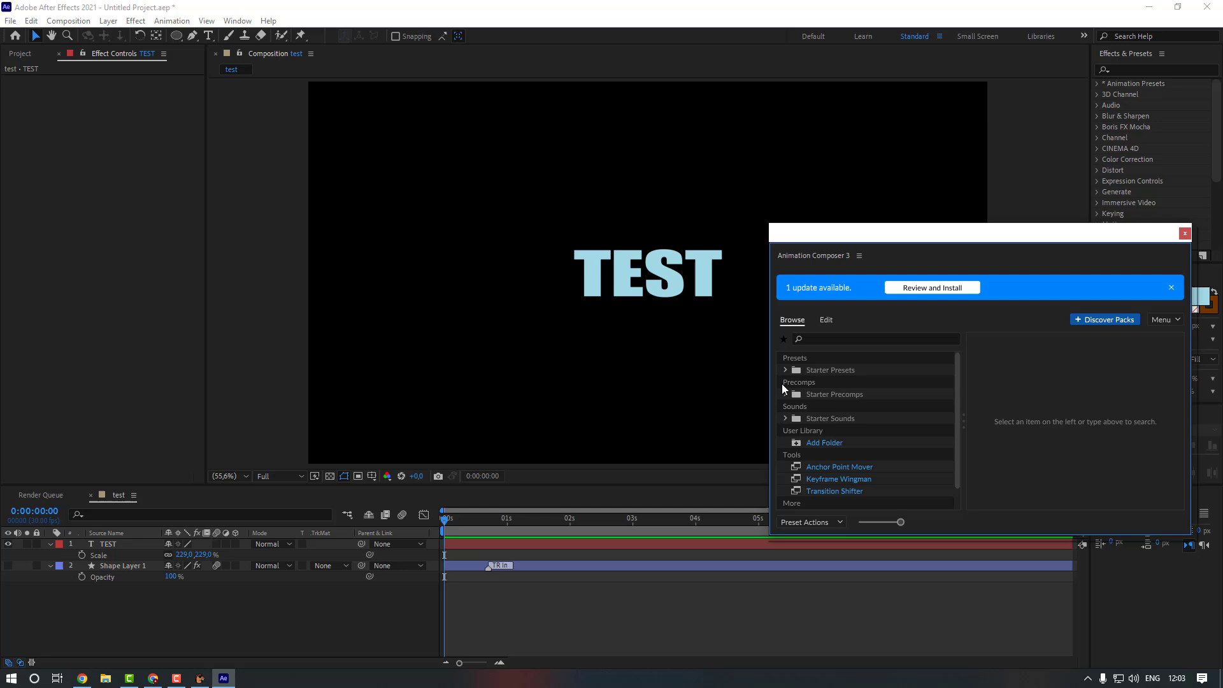
pyautogui.click(787, 370)
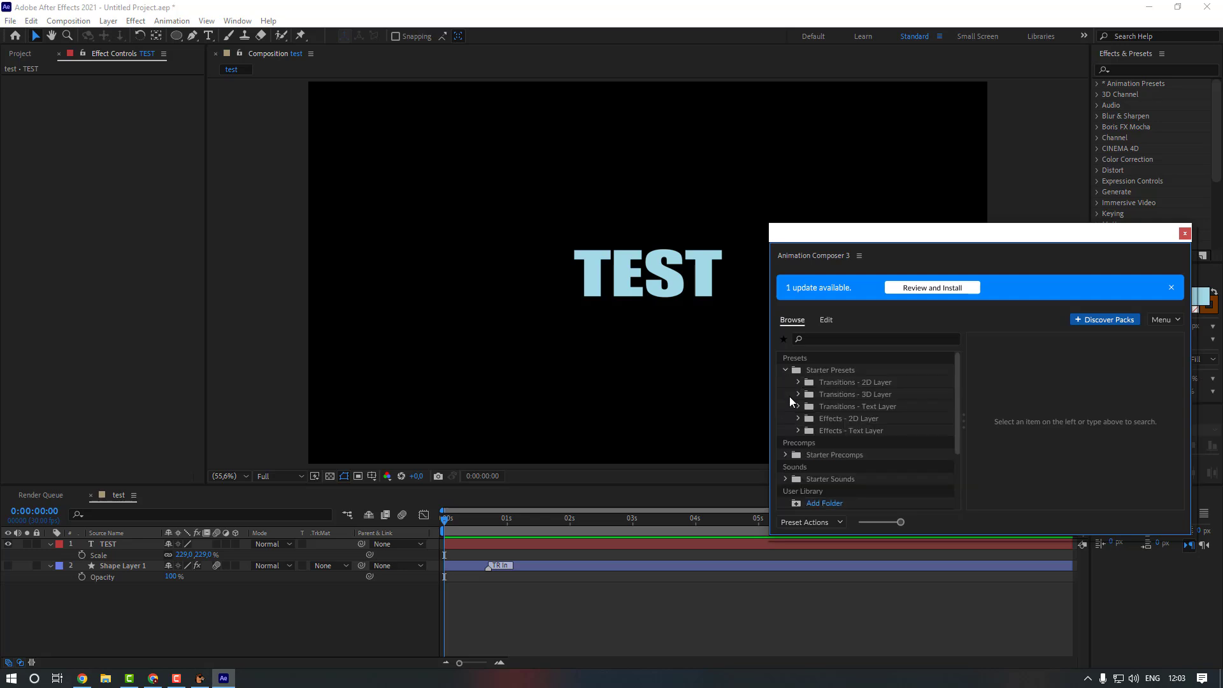
pyautogui.click(798, 405)
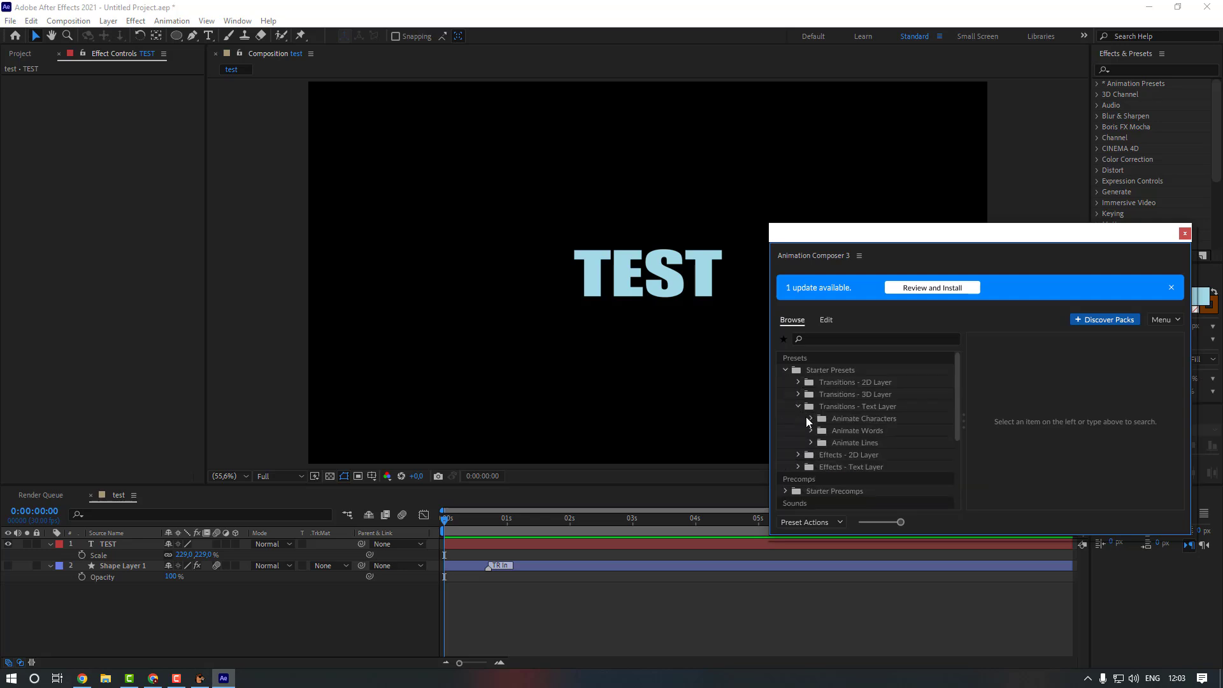
pyautogui.click(810, 418)
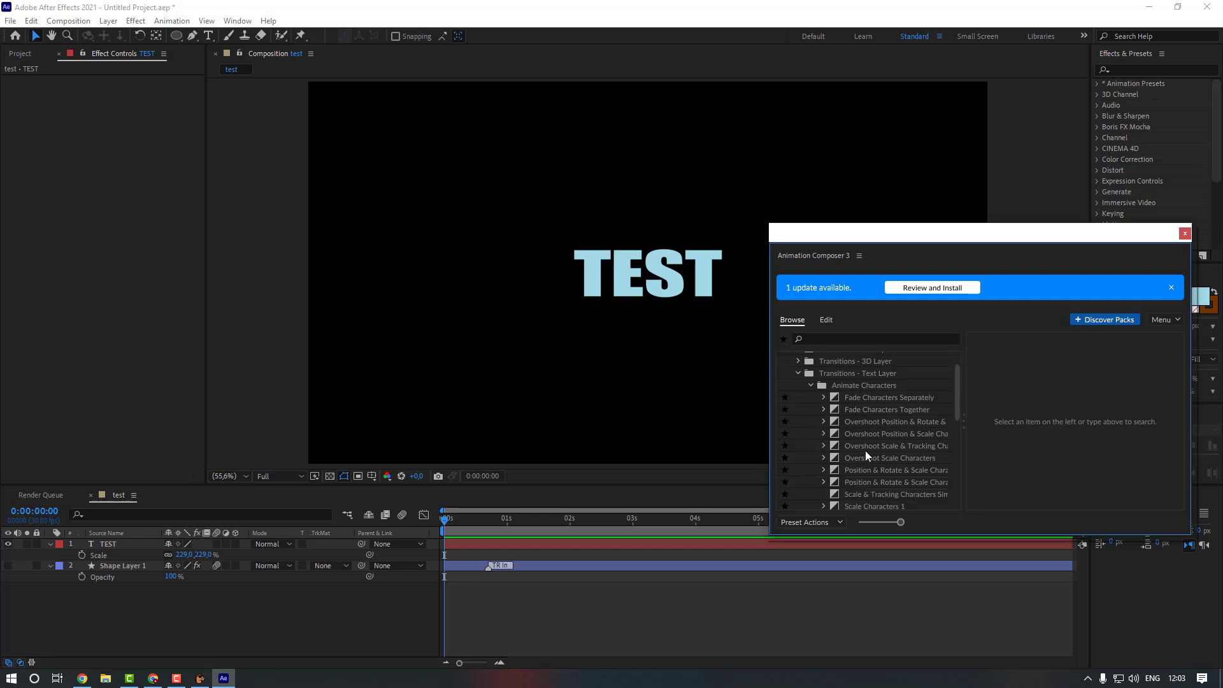
# Apply Overshoot Position & Scale Characters as the In animation on the TEST text layer
pyautogui.click(886, 397)
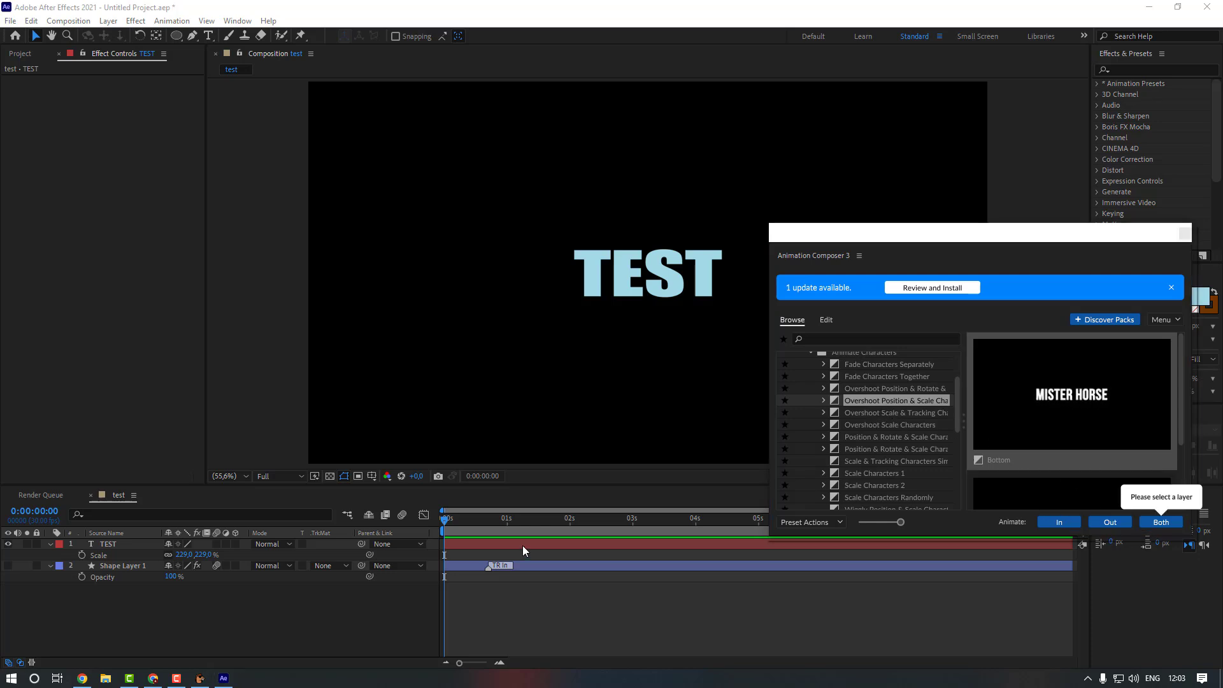
pyautogui.click(107, 544)
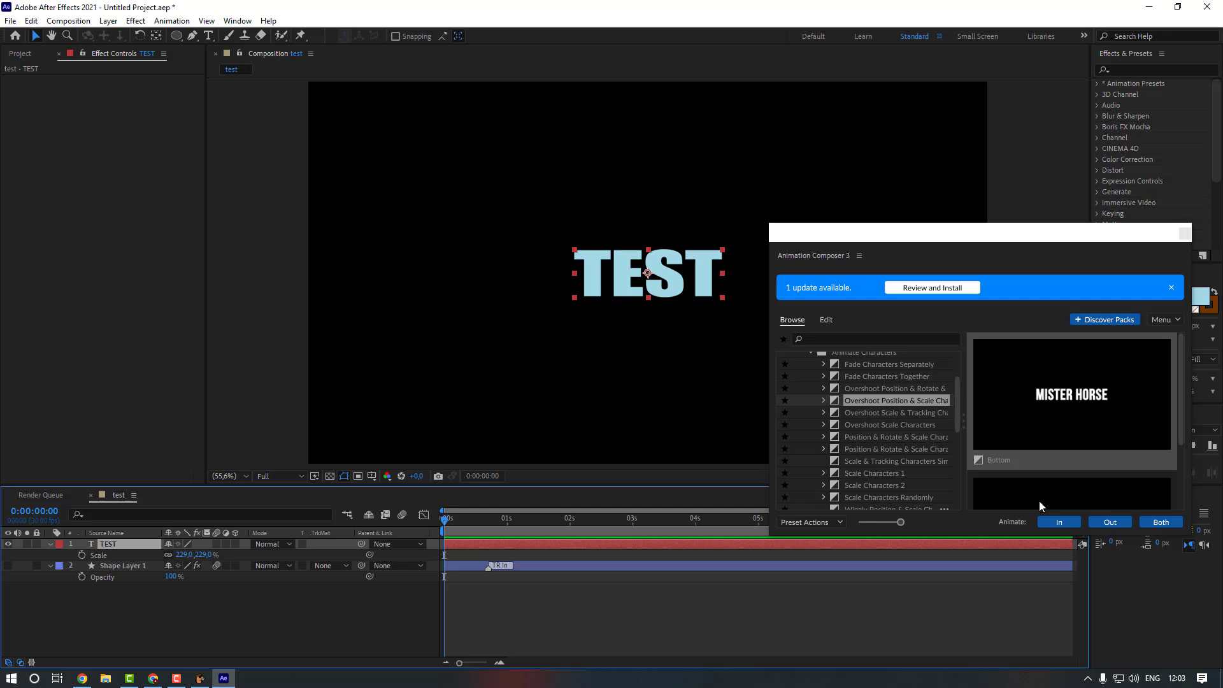
pyautogui.click(1159, 522)
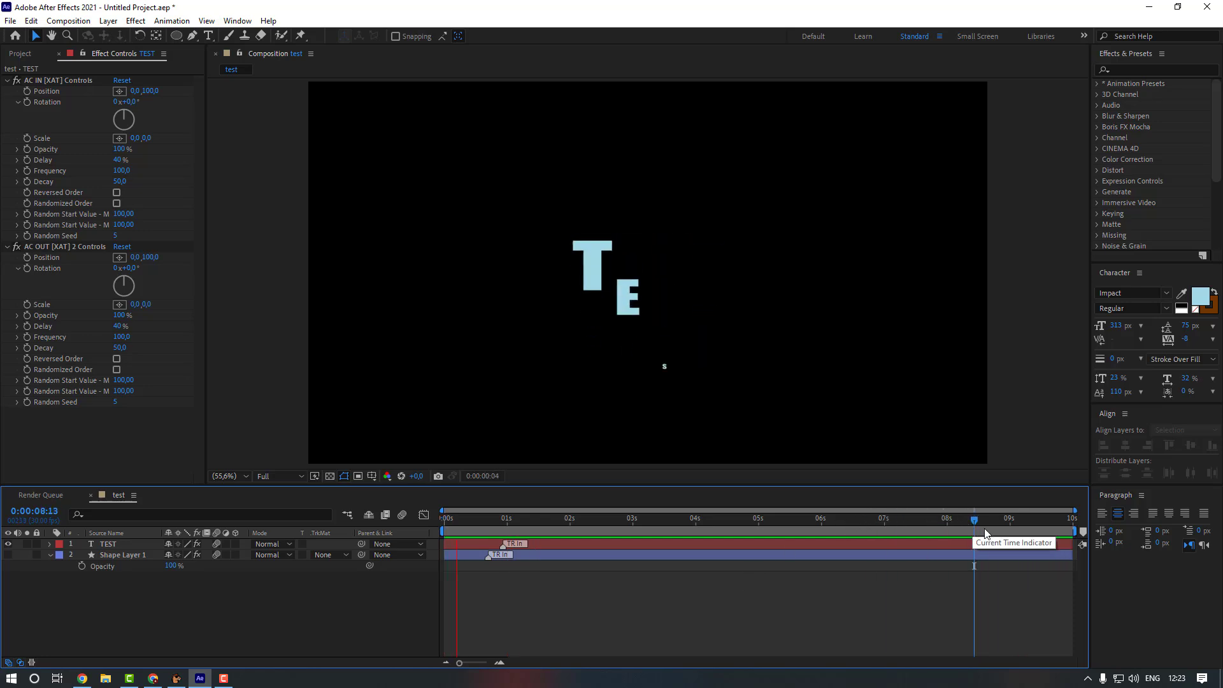
pyautogui.moveTo(973, 518); pyautogui.dragTo(878, 519)
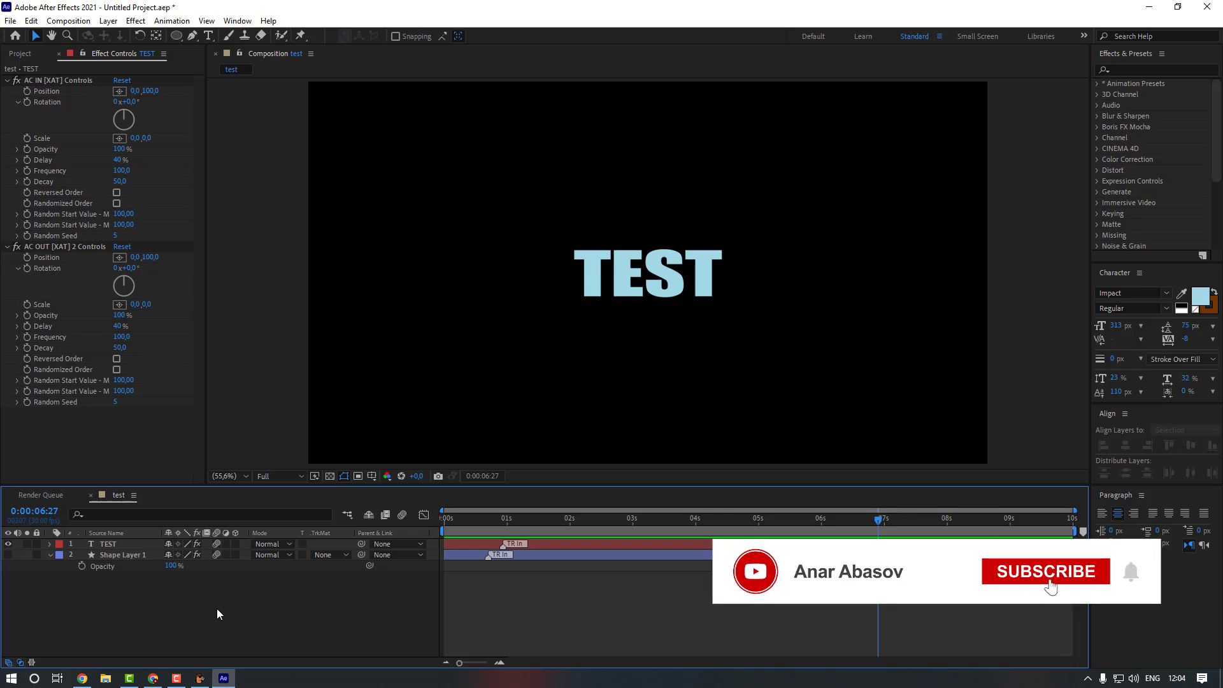
pyautogui.click(1045, 571)
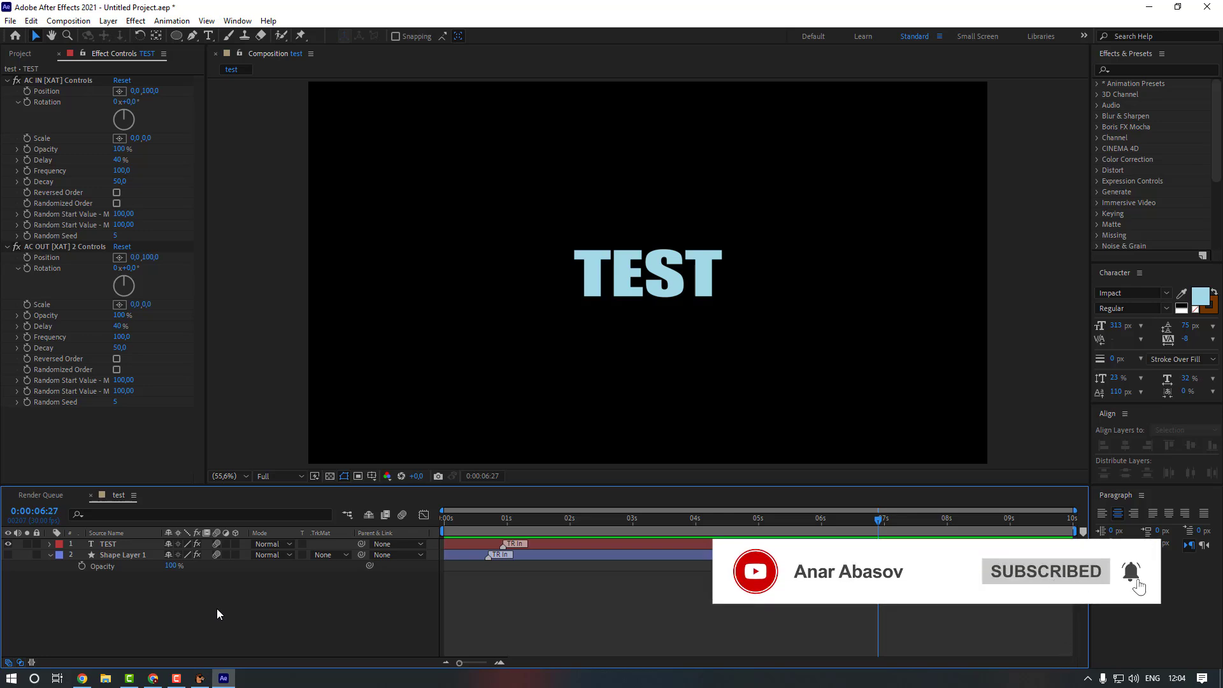